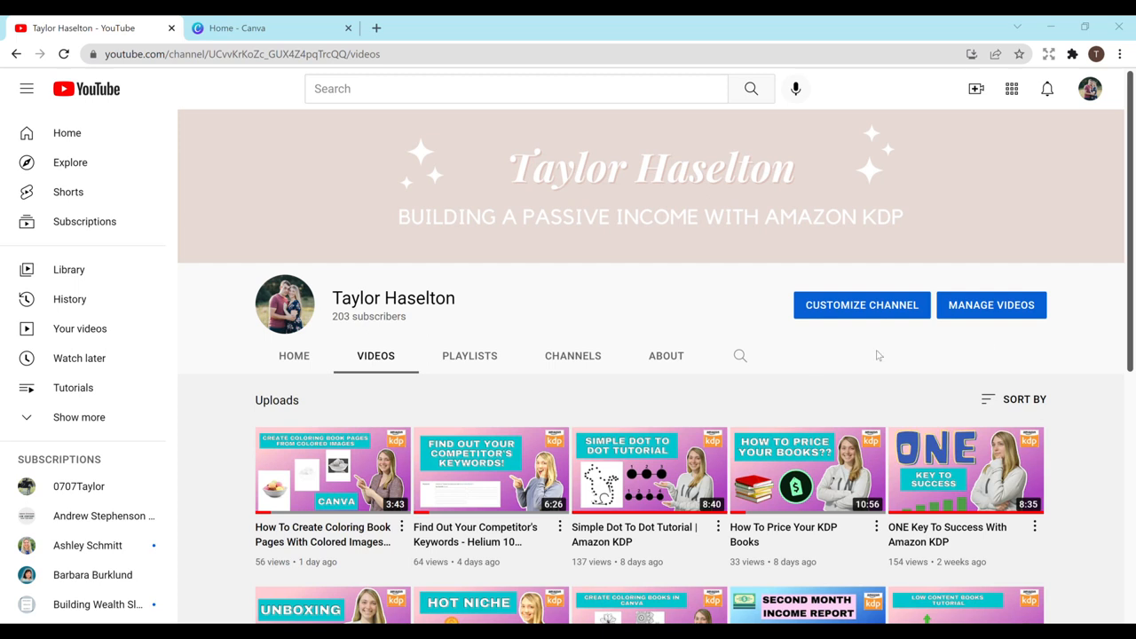
mouse_move(1068, 299)
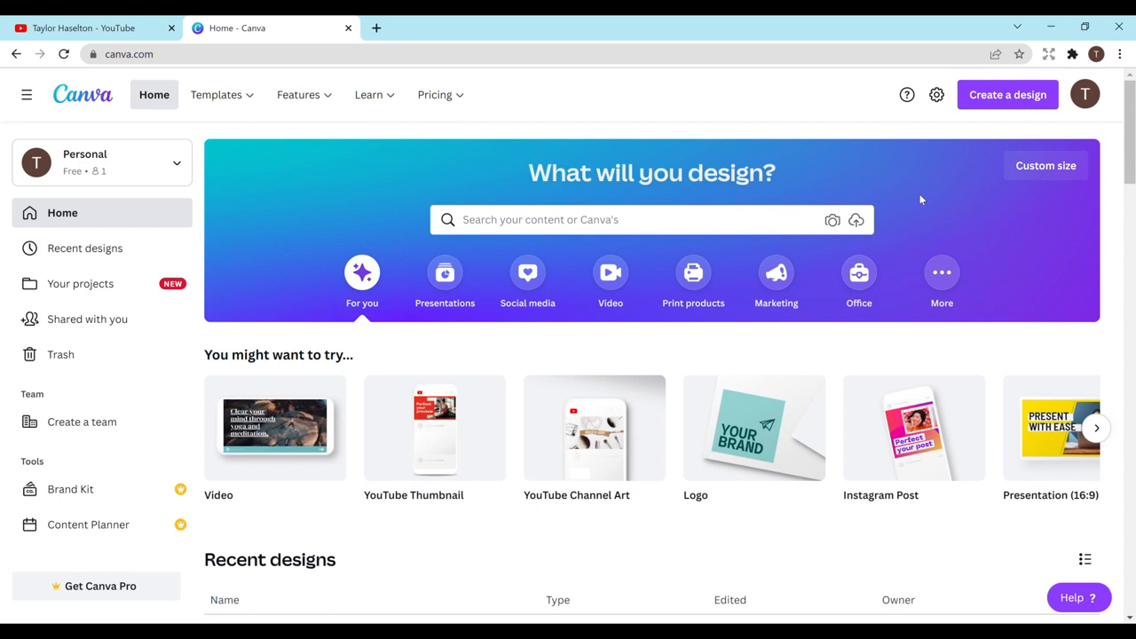
- Create a new custom-size design using the recent 8.625 × 11.25 in entry
click(1008, 95)
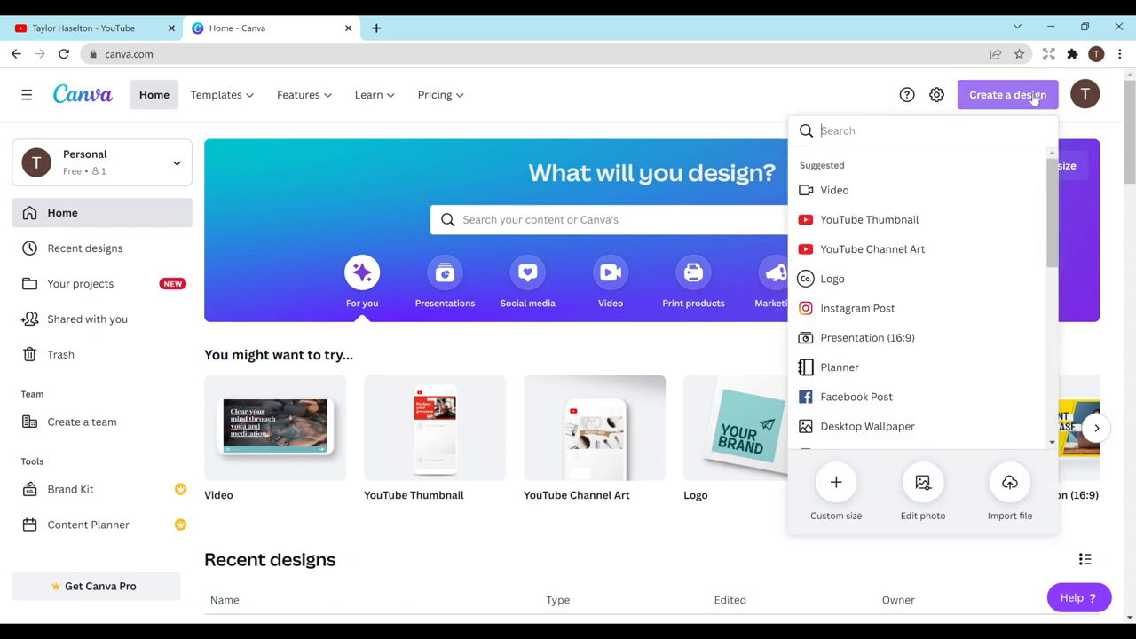
click(834, 483)
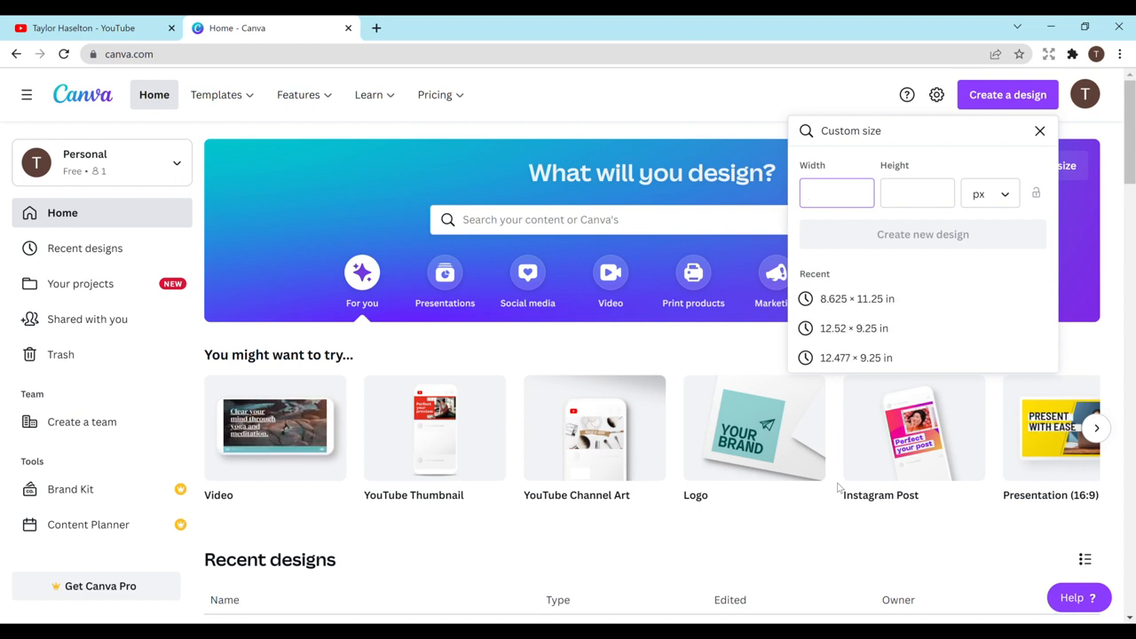
click(836, 193)
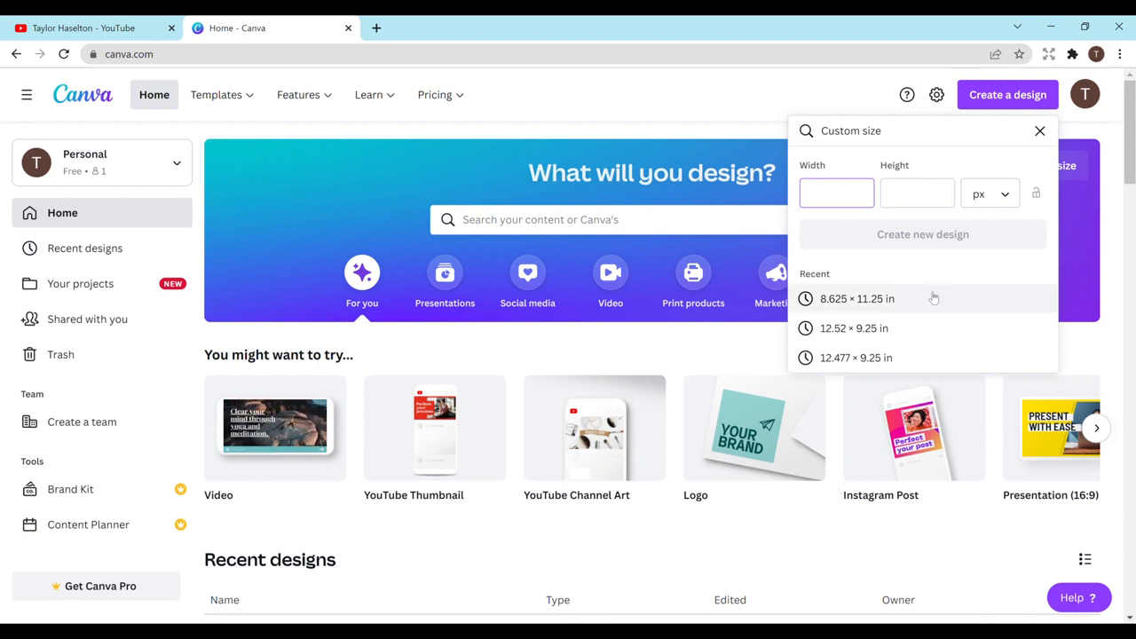
click(836, 191)
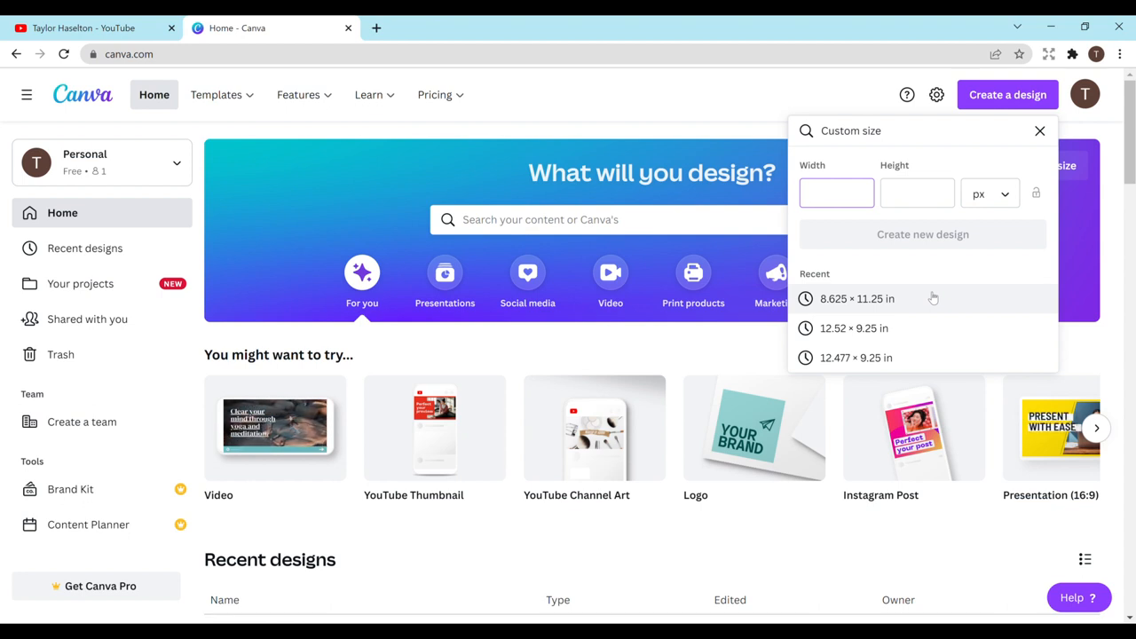
click(855, 298)
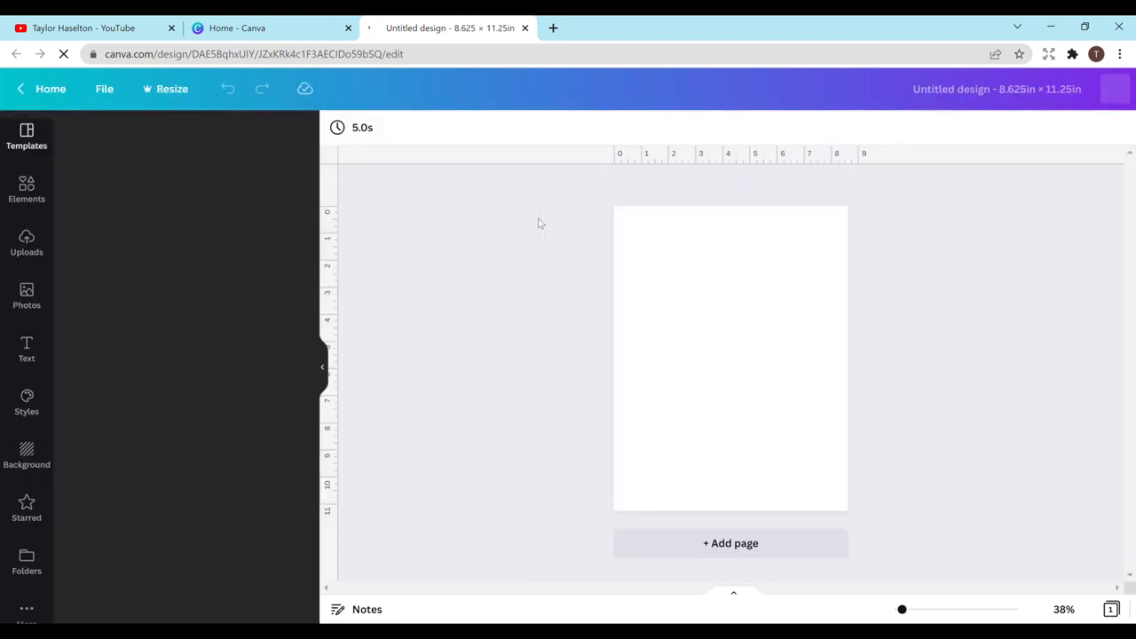
- Check Show rulers and Show guides in the File menu, then bring up the Elements library
click(27, 139)
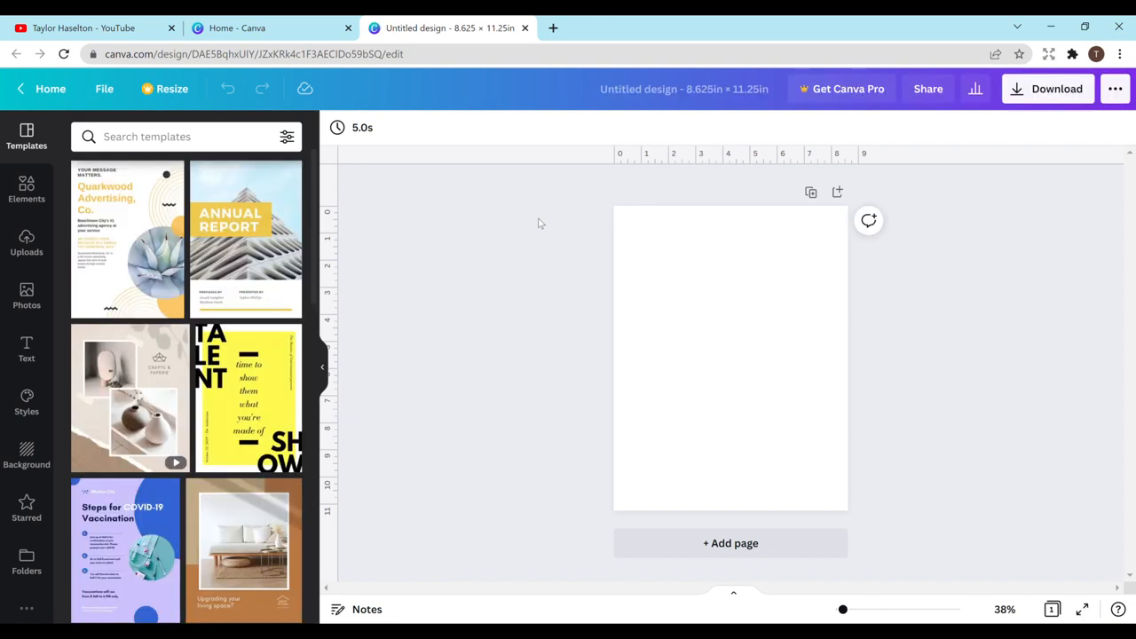
click(685, 89)
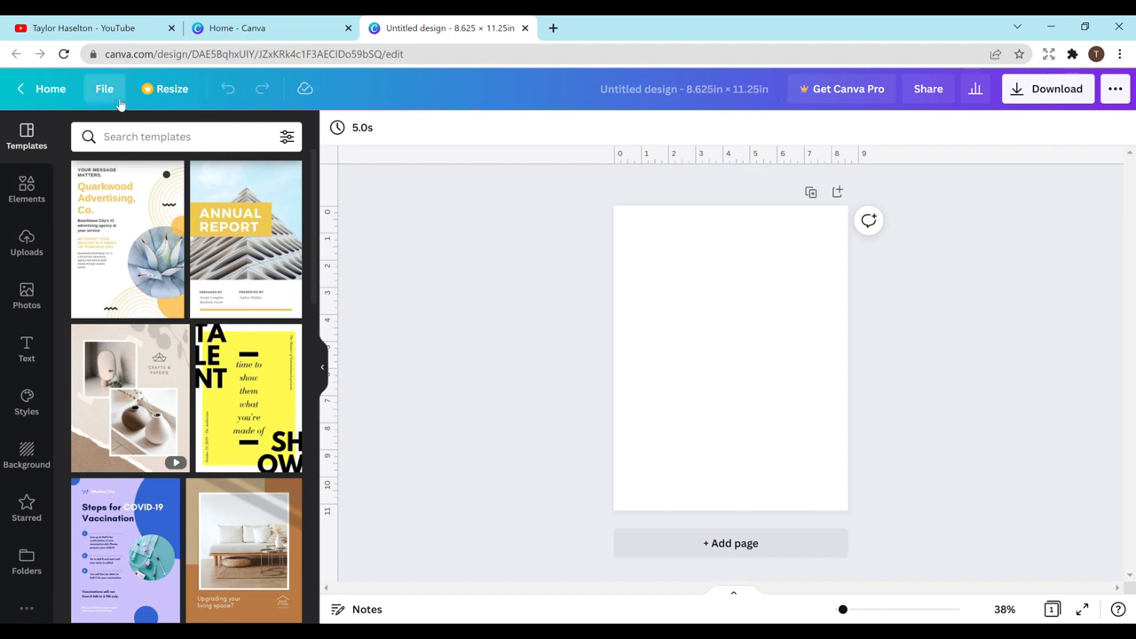
click(103, 89)
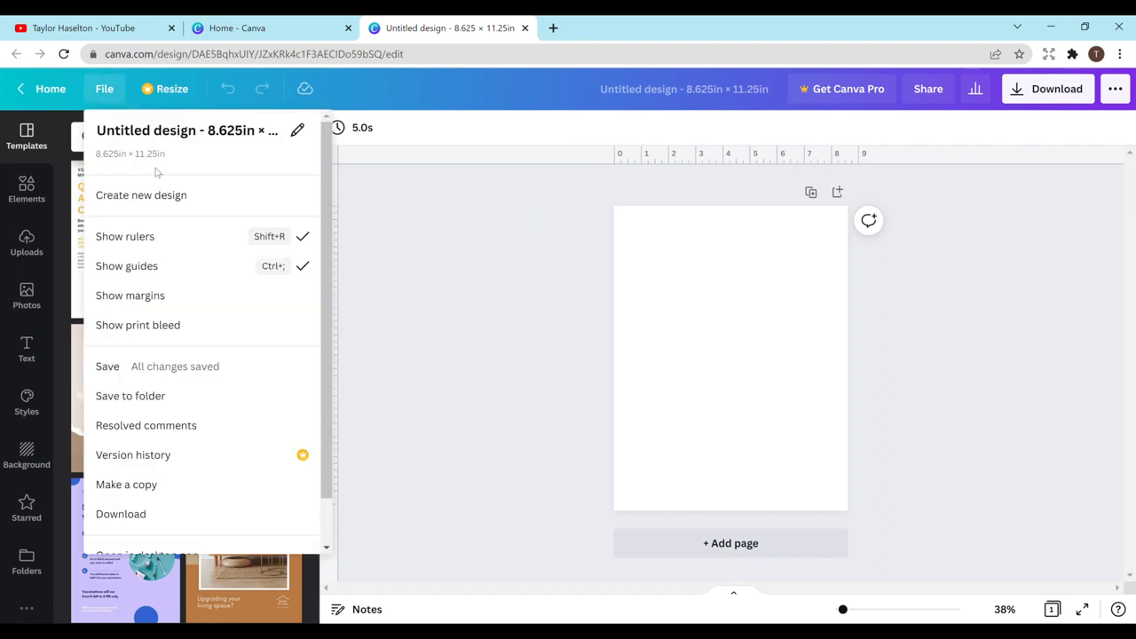
mouse_move(206, 245)
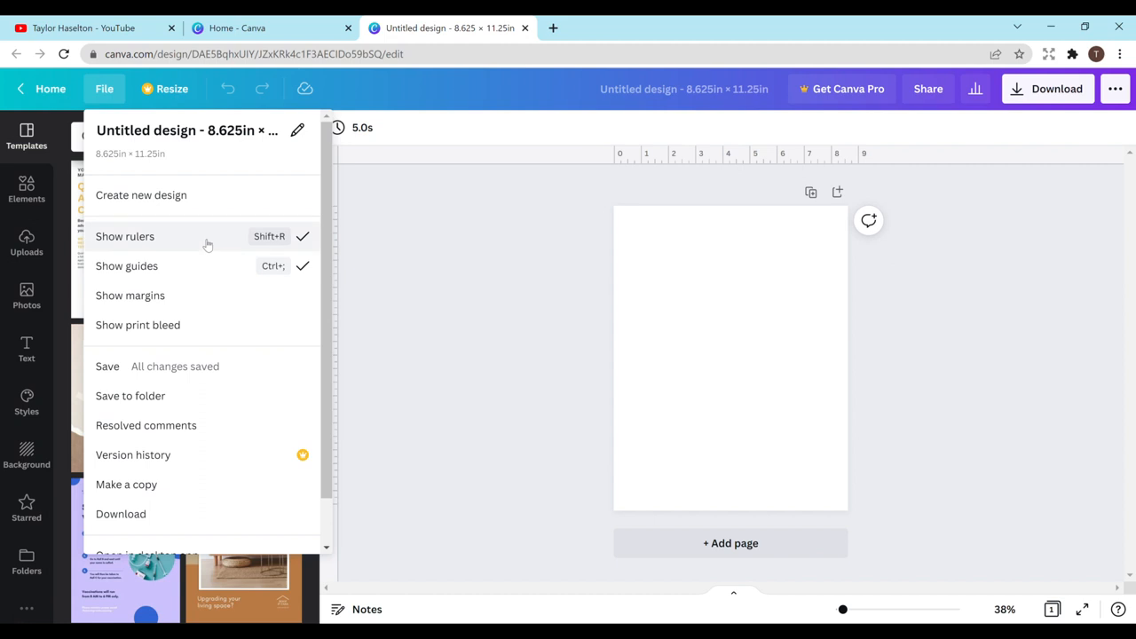
mouse_move(249, 277)
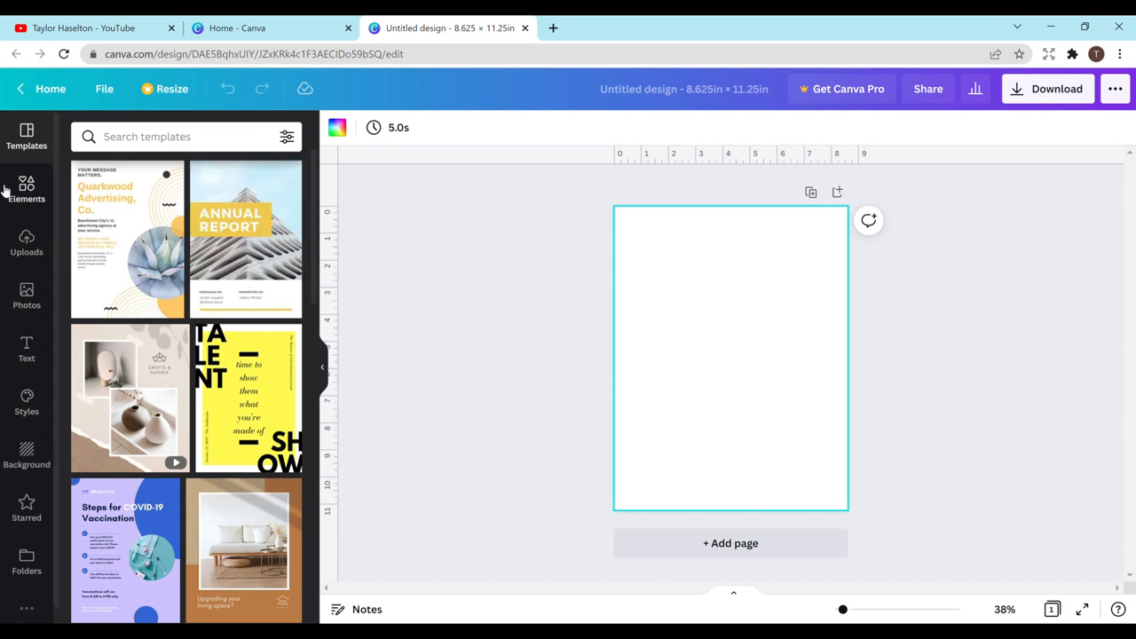
click(27, 188)
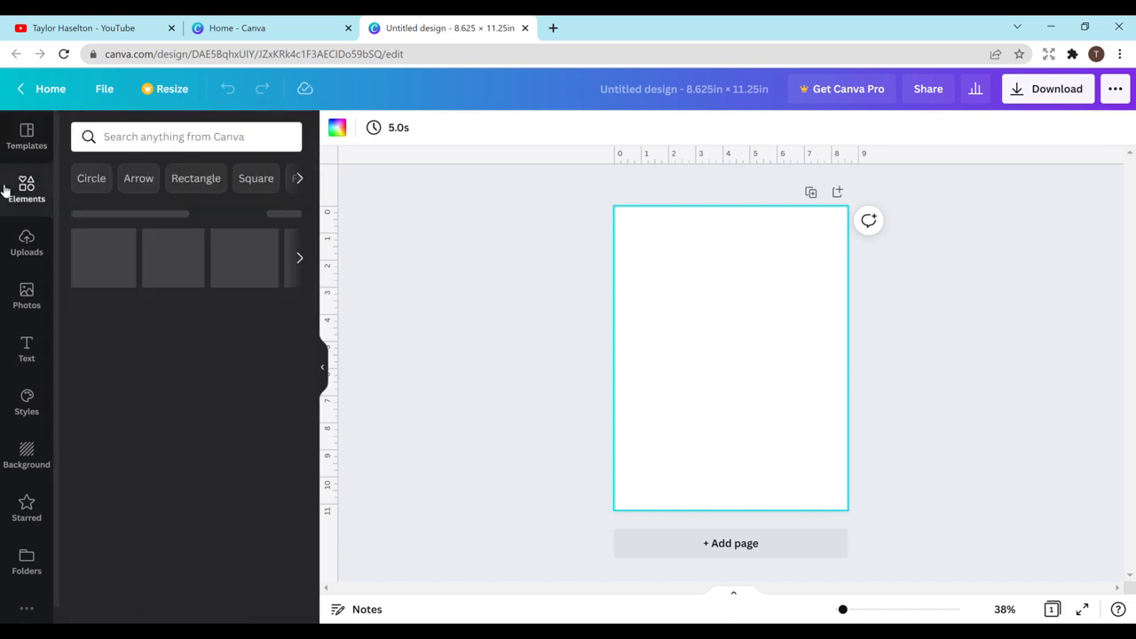
click(26, 188)
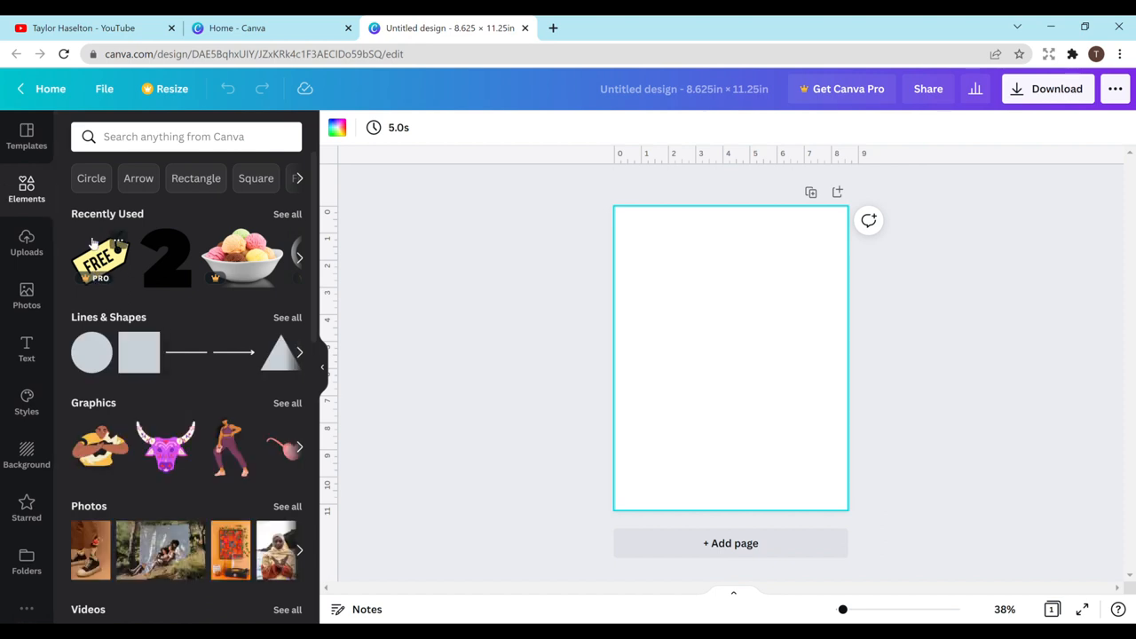
mouse_move(186, 352)
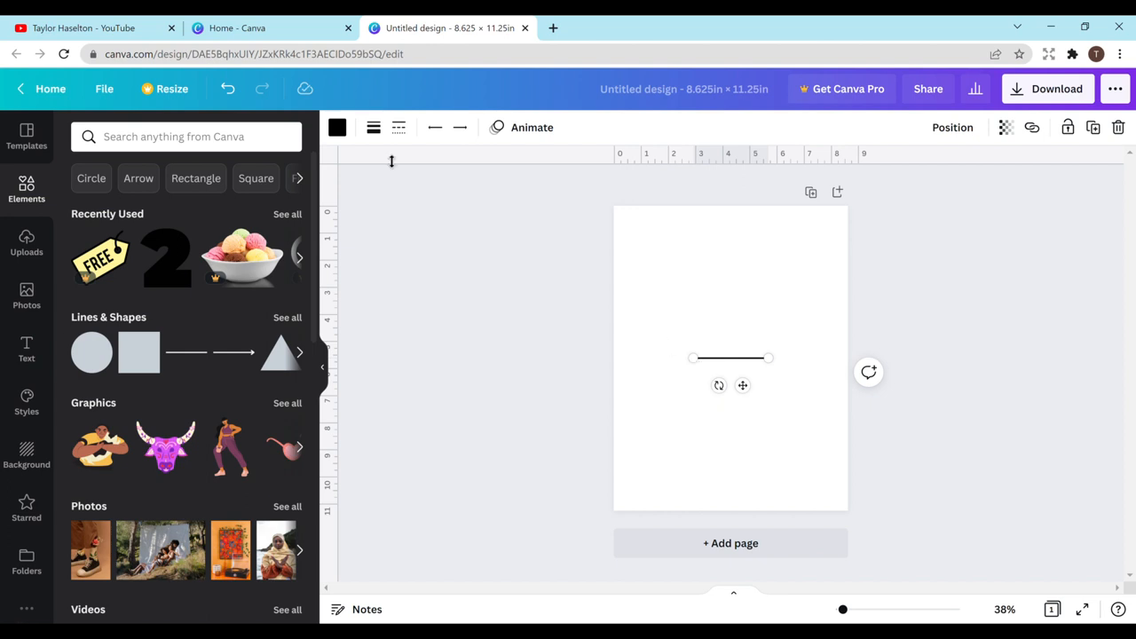
mouse_move(721, 188)
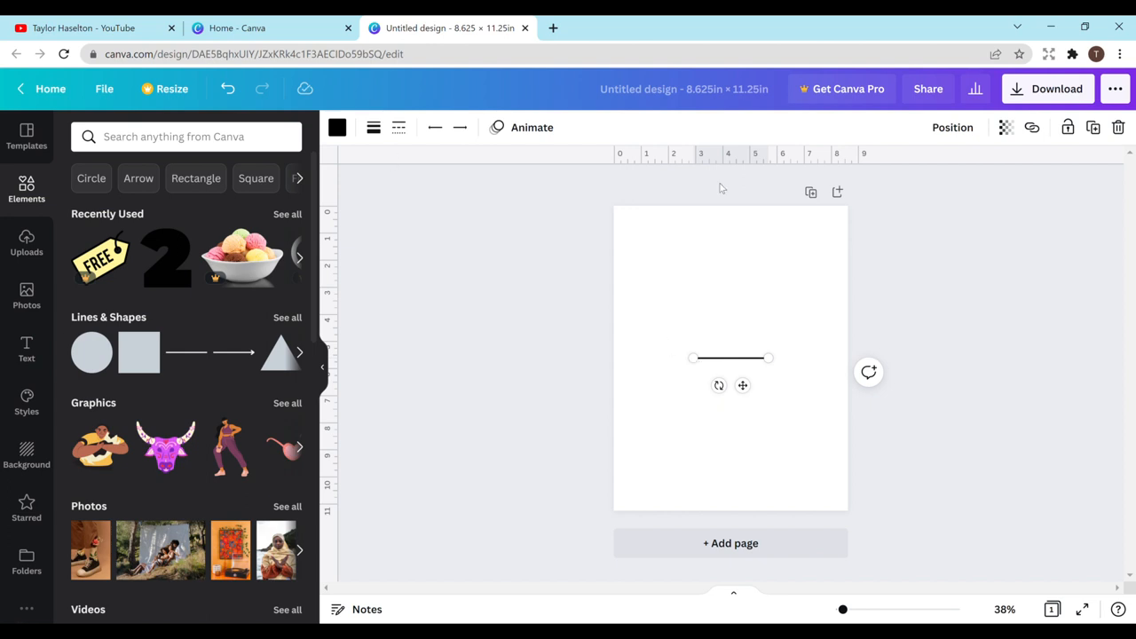
mouse_move(720, 158)
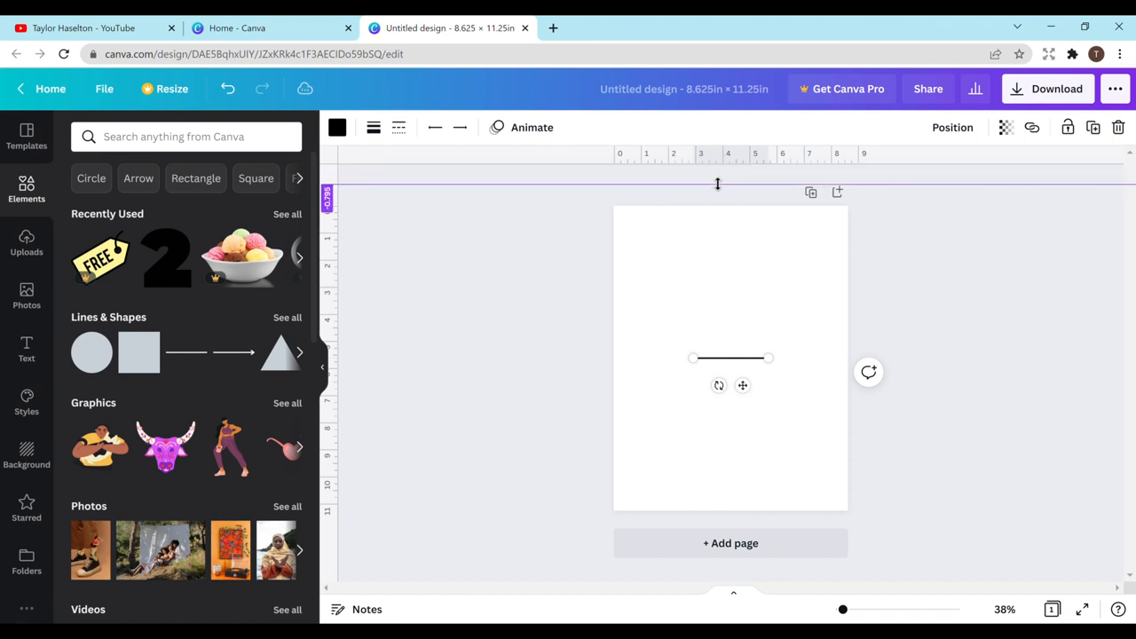
- Drag horizontal guides from the top ruler to near the page's top and bottom
drag(717, 185, 717, 217)
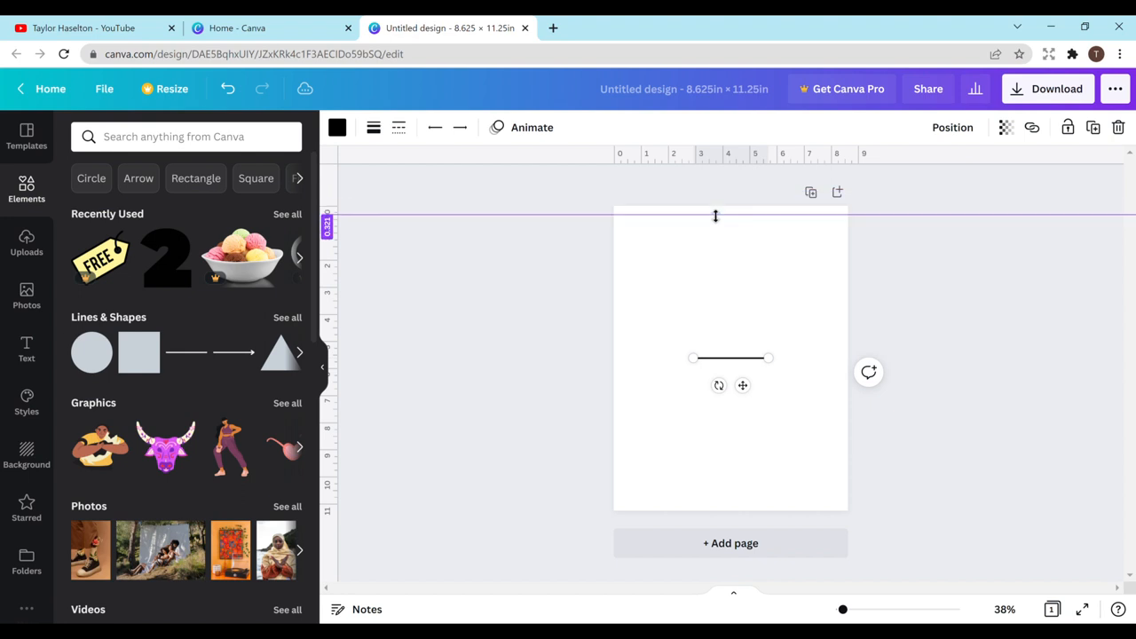
drag(715, 217, 711, 241)
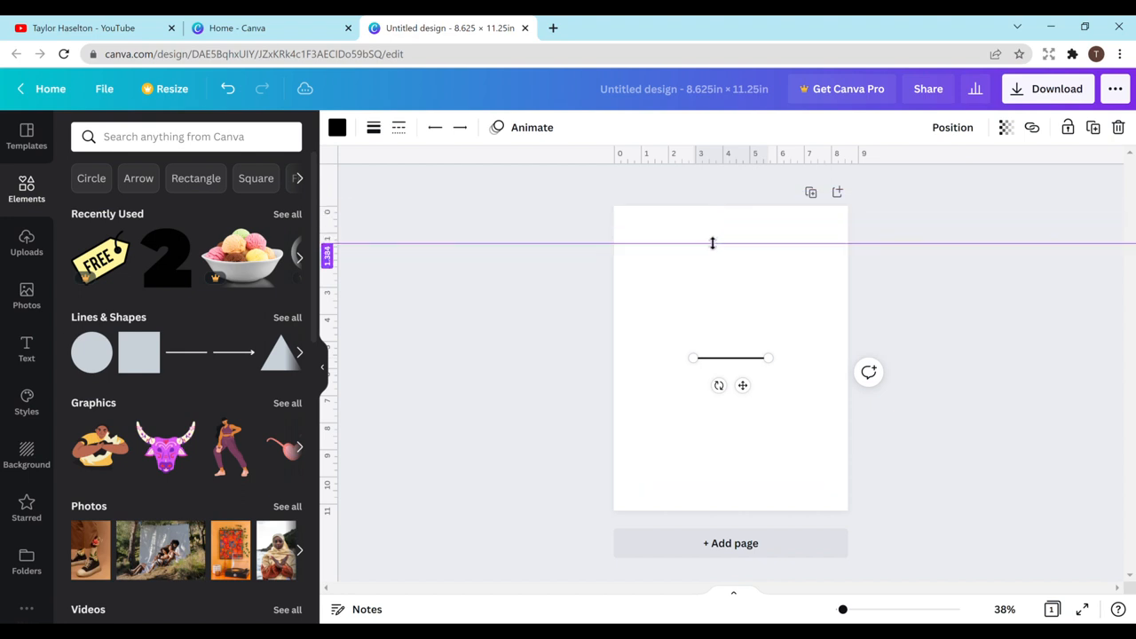
drag(710, 242, 710, 245)
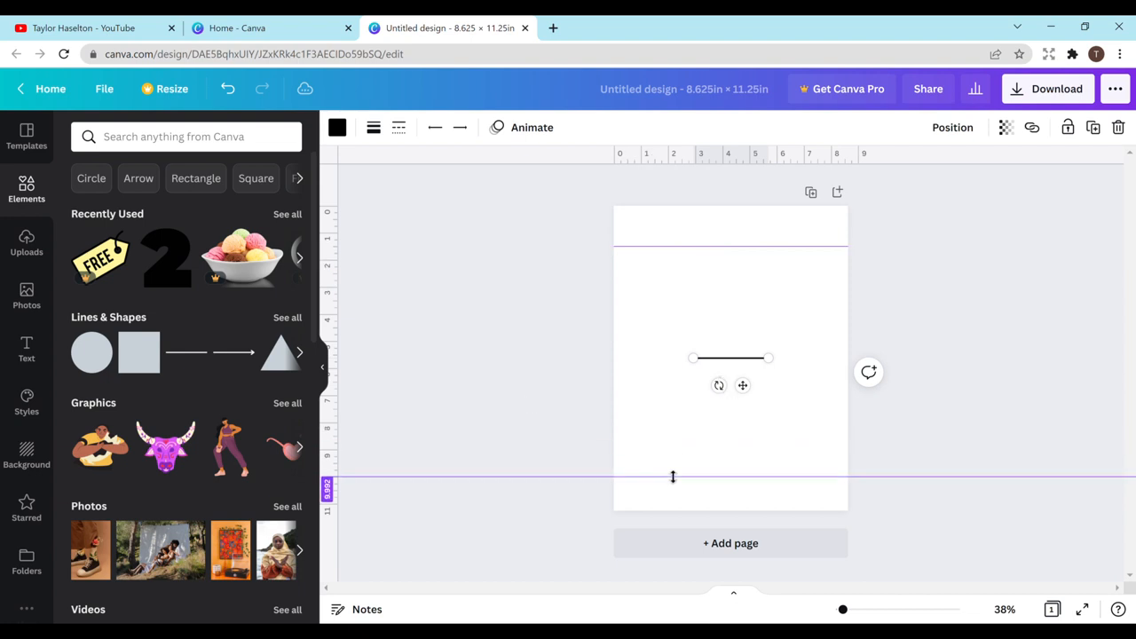
drag(671, 477, 670, 493)
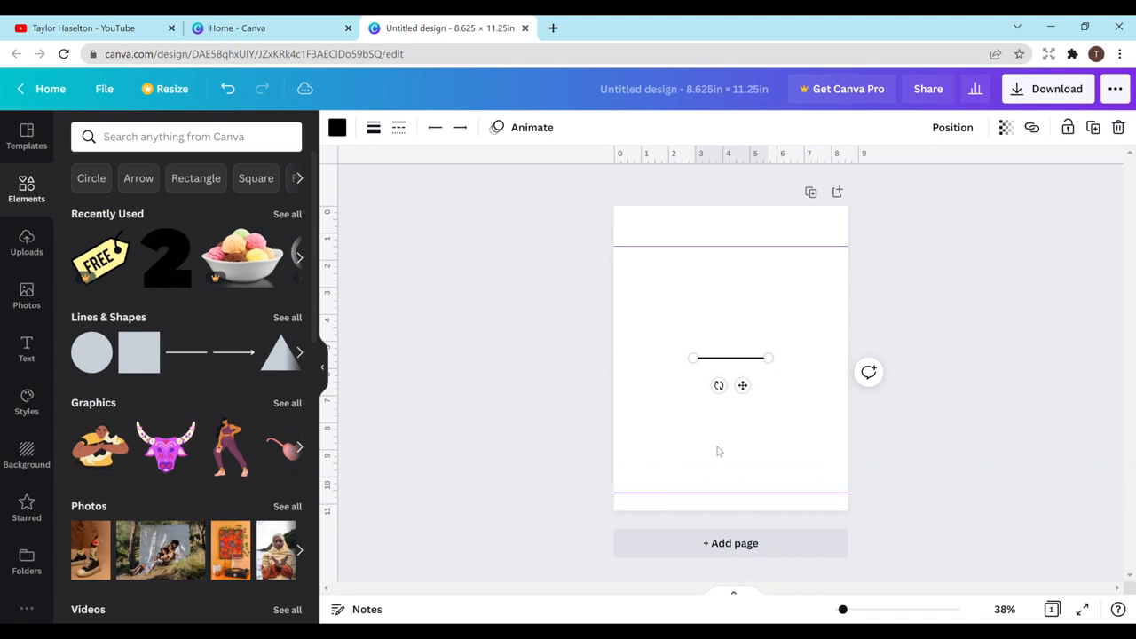
mouse_move(646, 358)
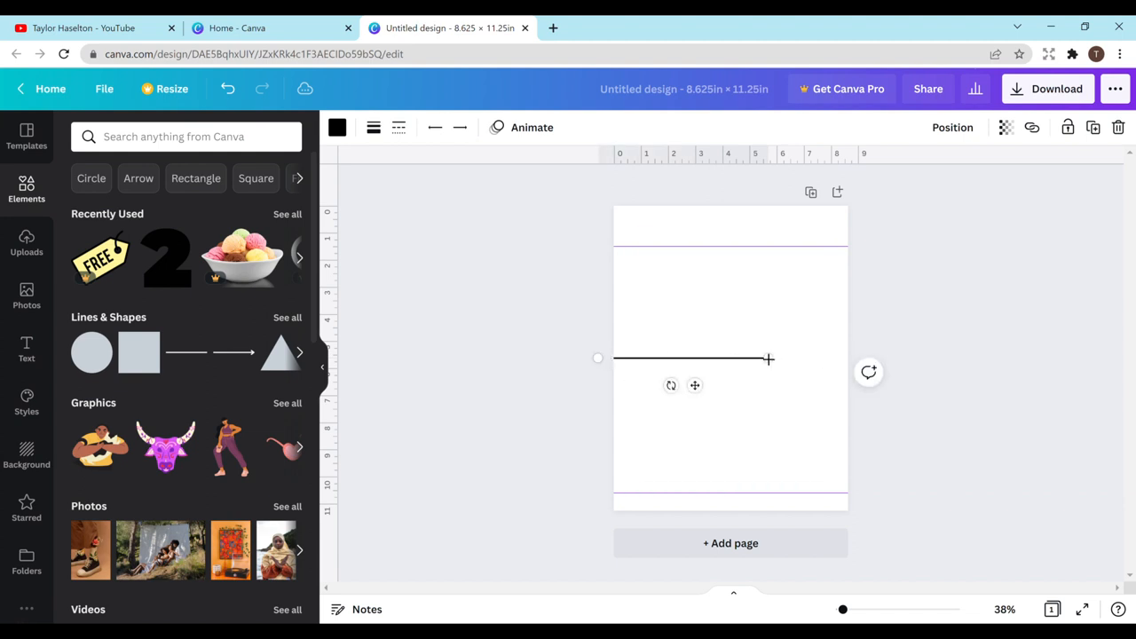
- Extend the line to full page width and lower its line weight to a thin stroke
drag(769, 358, 870, 356)
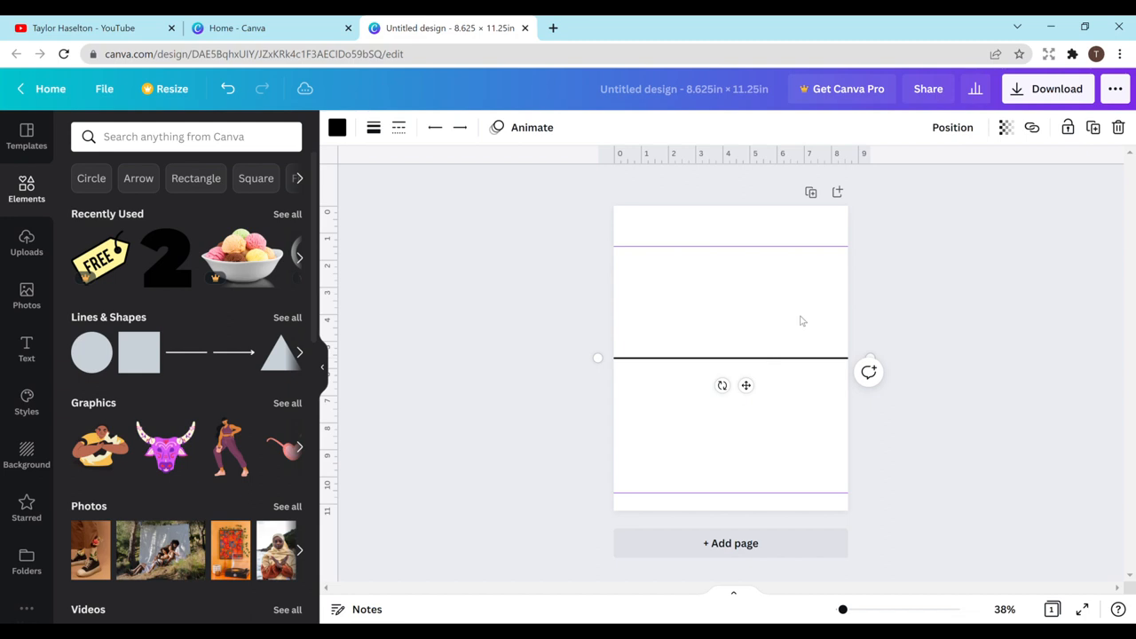
mouse_move(465, 187)
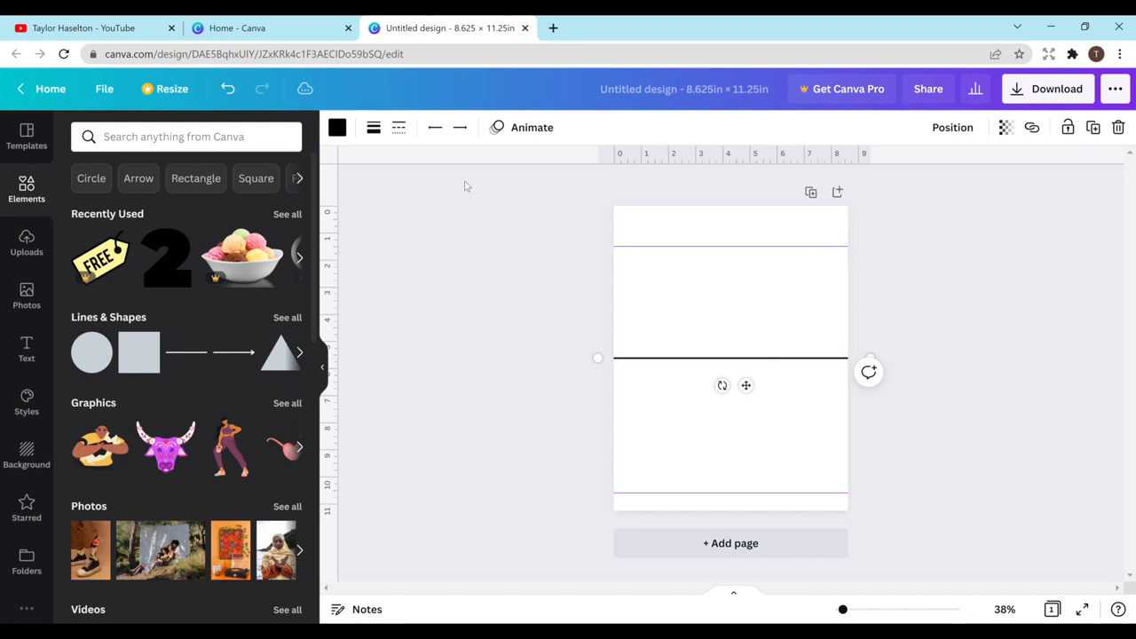
mouse_move(631, 281)
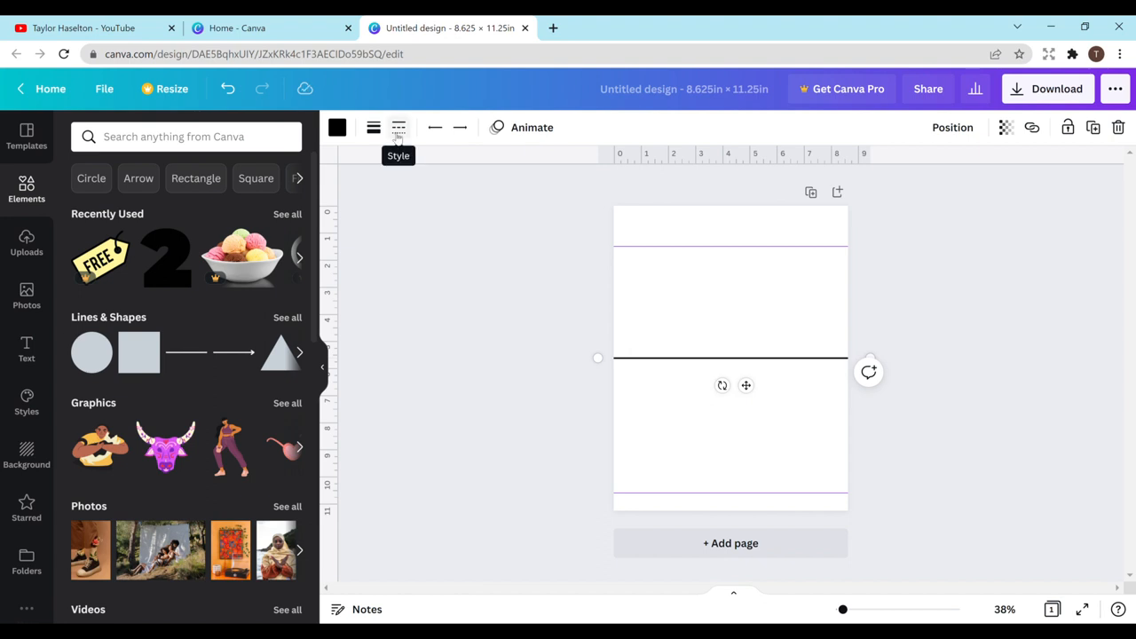
click(397, 128)
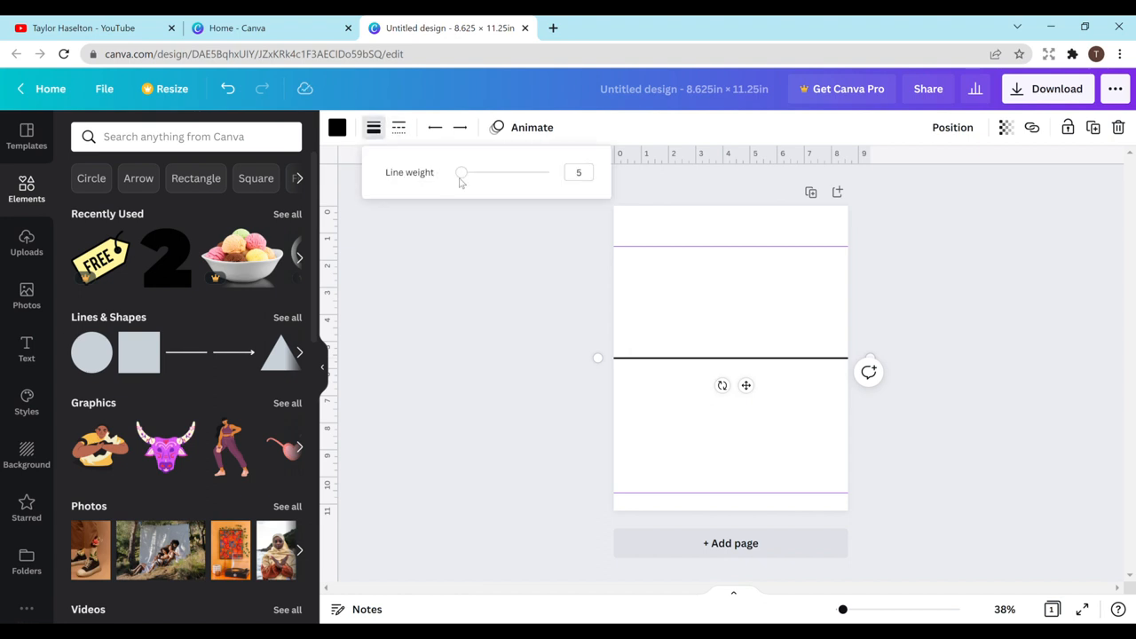
drag(461, 172, 457, 172)
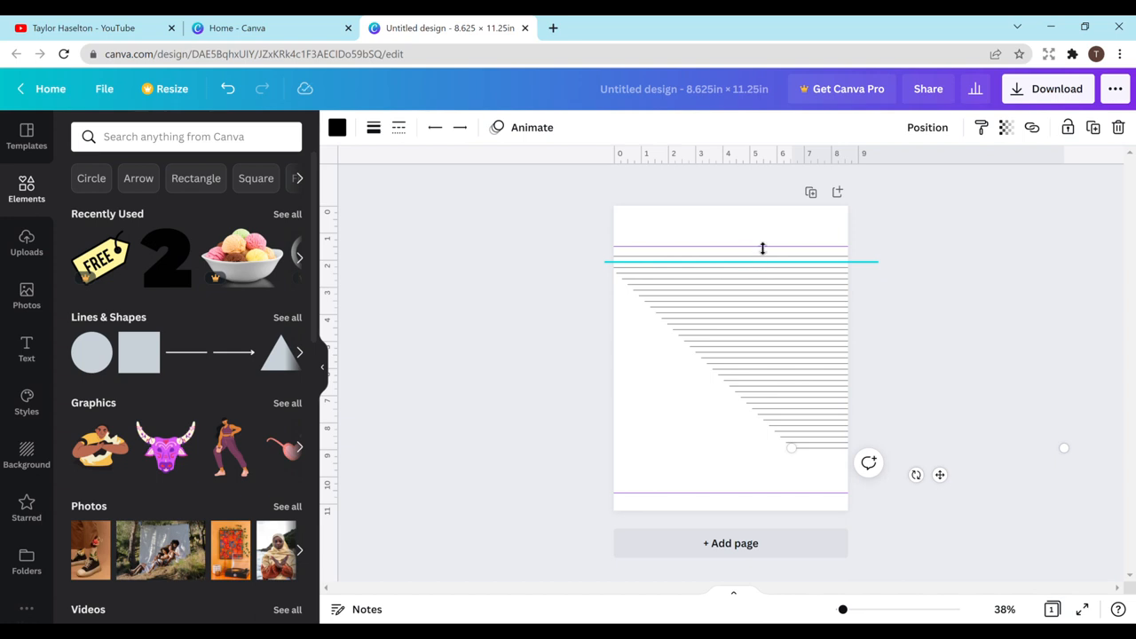
- Move one of the duplicated rule lines up against the top guide
drag(762, 249, 761, 266)
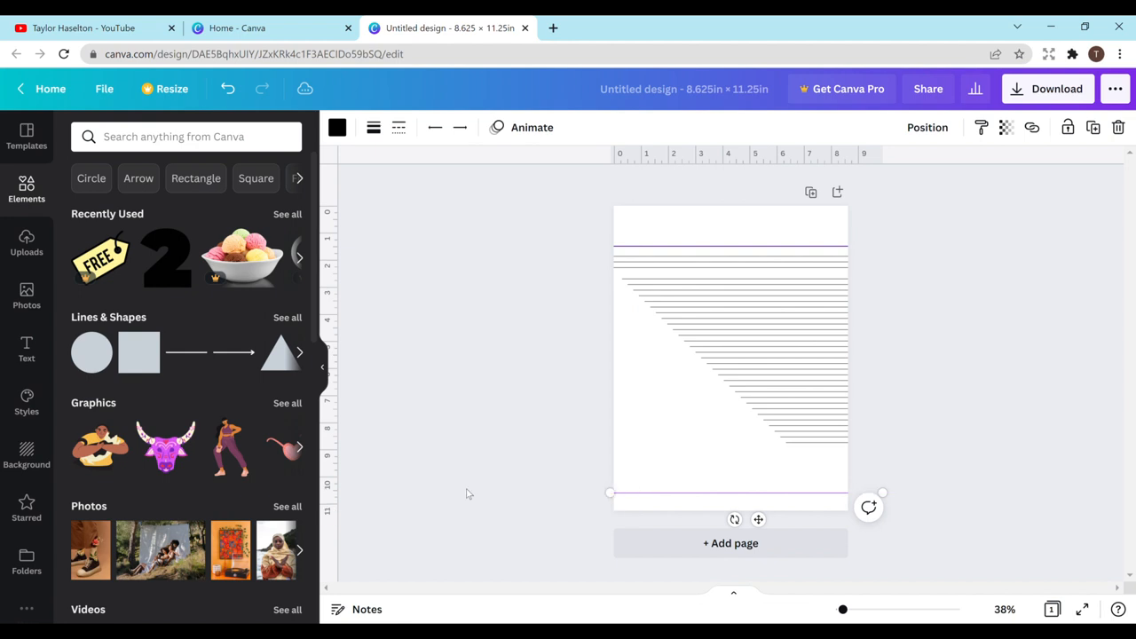
mouse_move(745, 482)
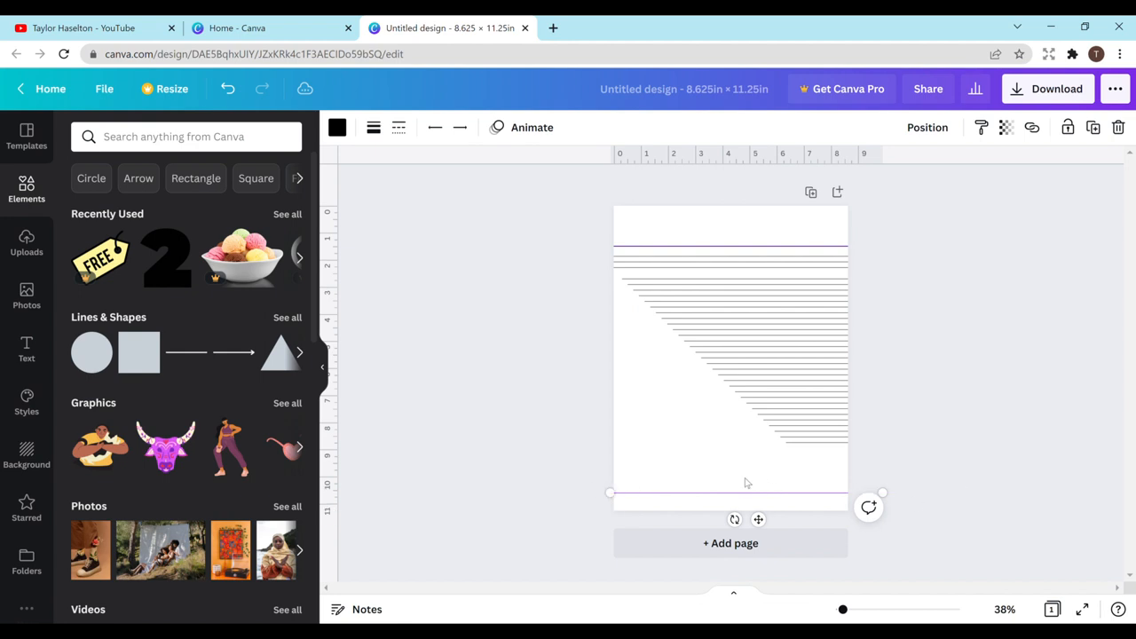
mouse_move(726, 452)
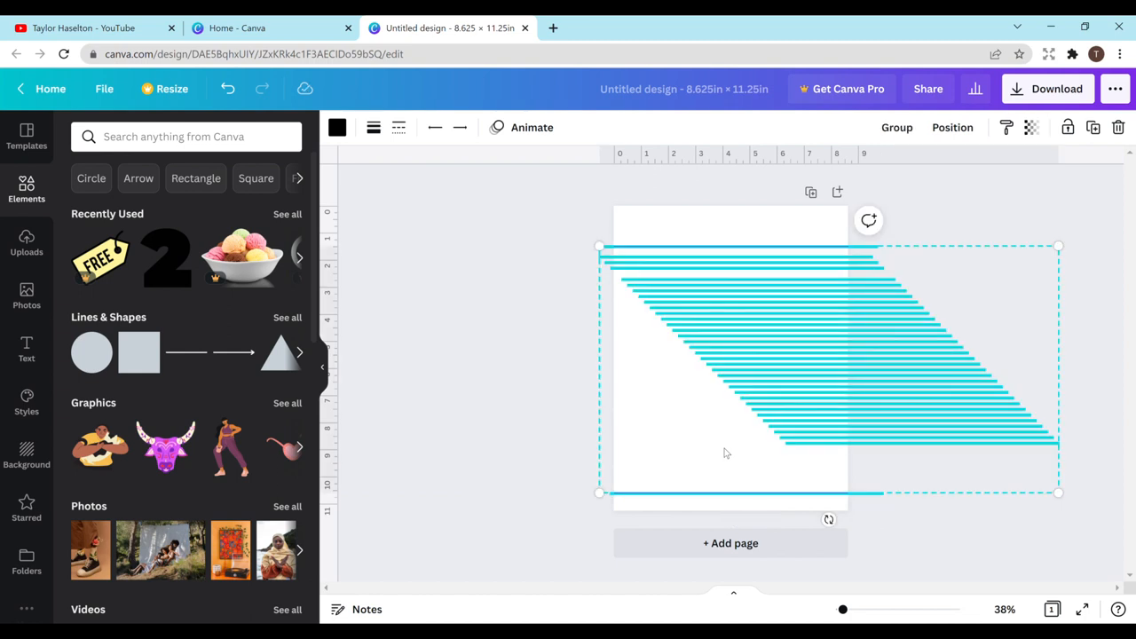
- Tidy up the selected lines into even spacing, group them, and position the block on the page
click(952, 128)
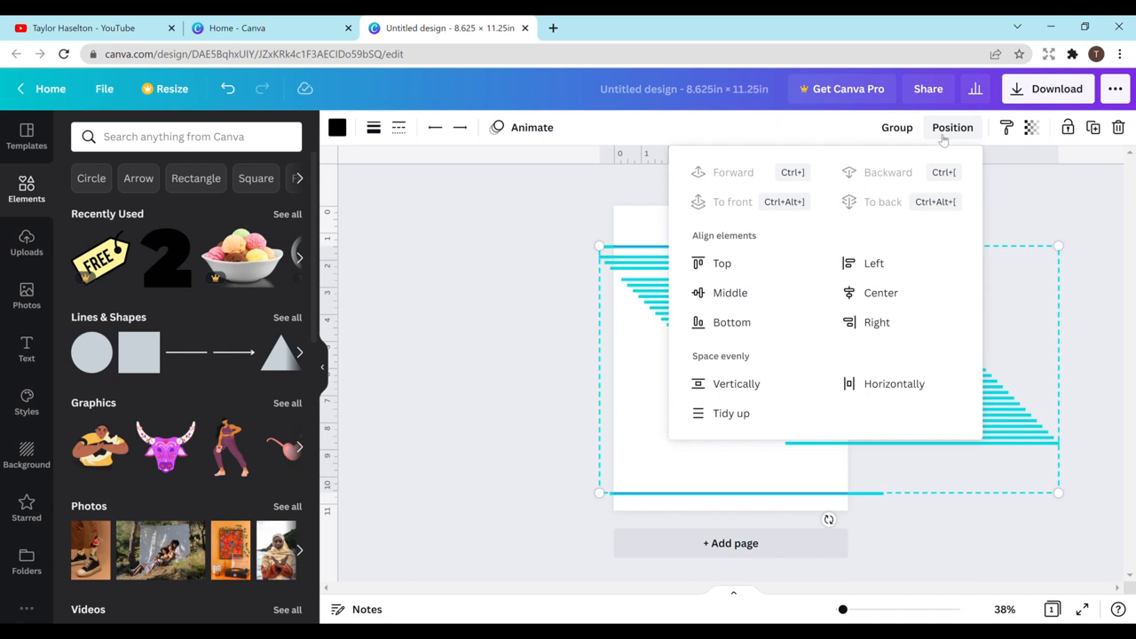
mouse_move(731, 412)
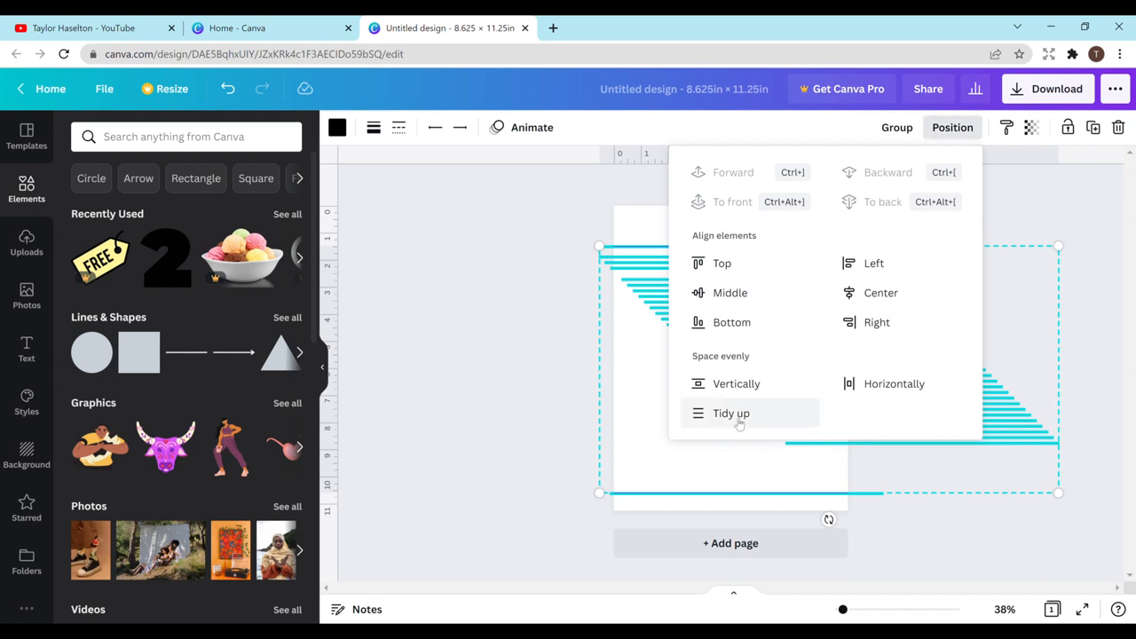
click(731, 412)
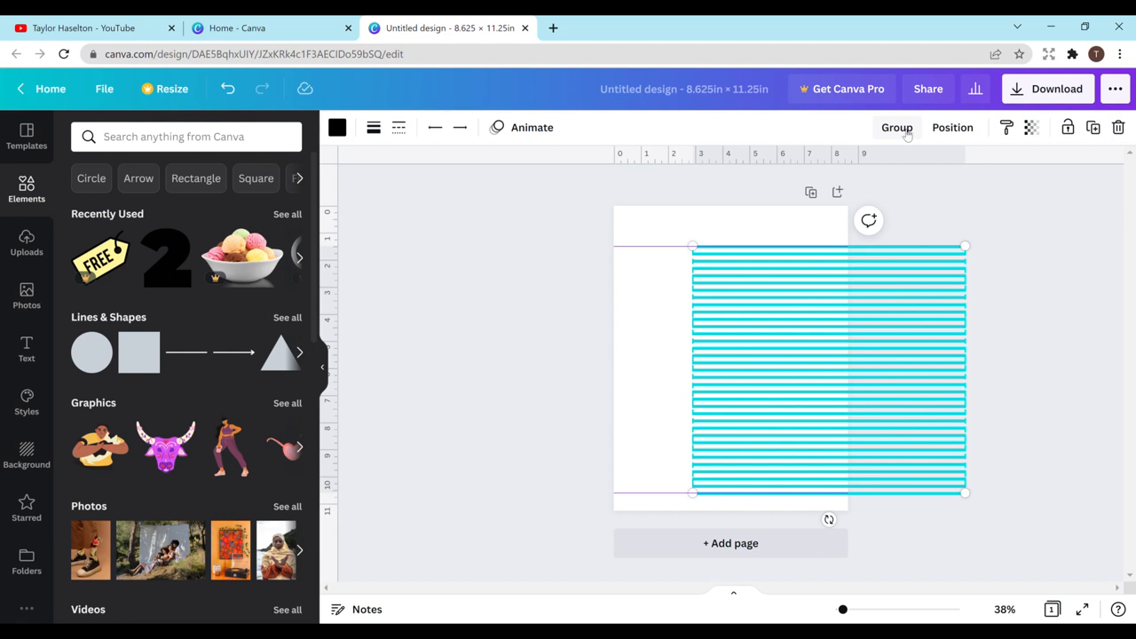
click(896, 128)
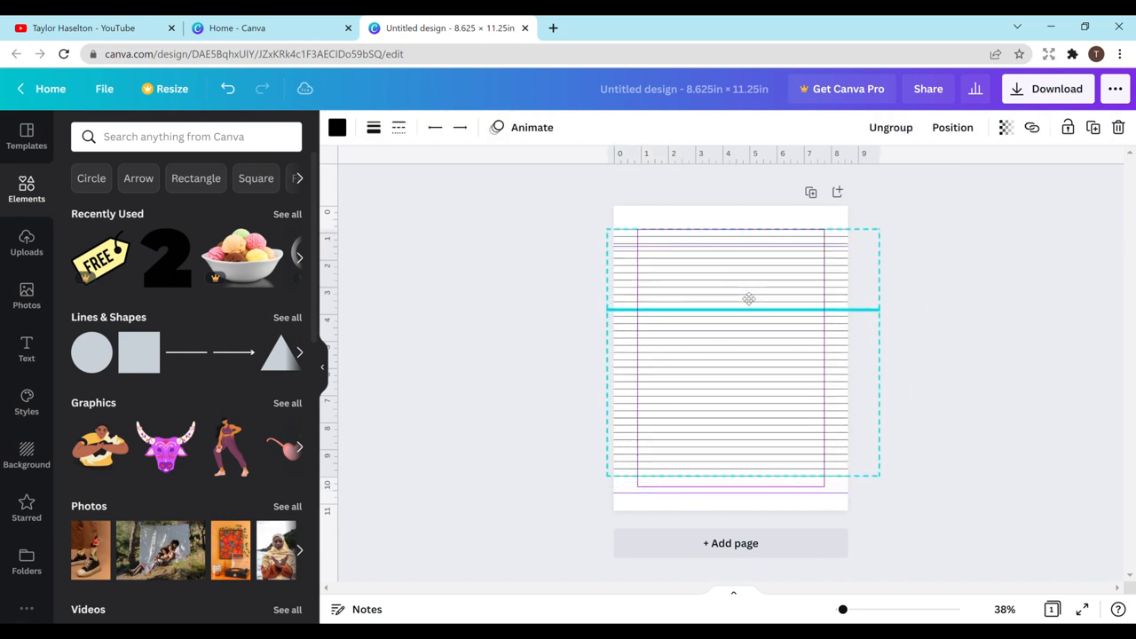
drag(749, 298, 745, 284)
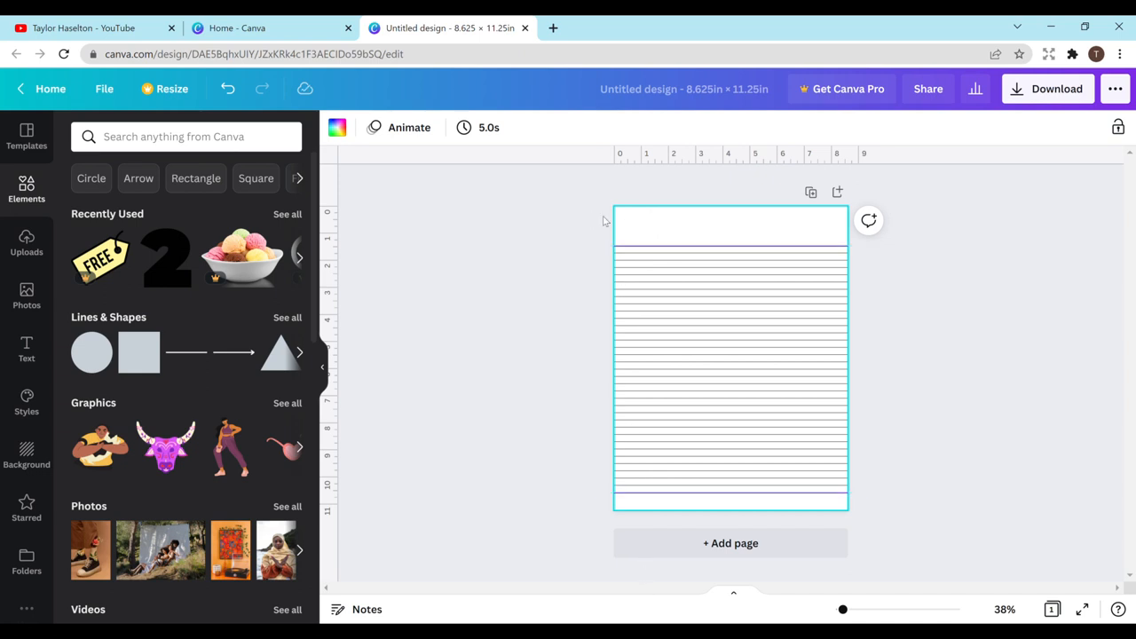
mouse_move(591, 220)
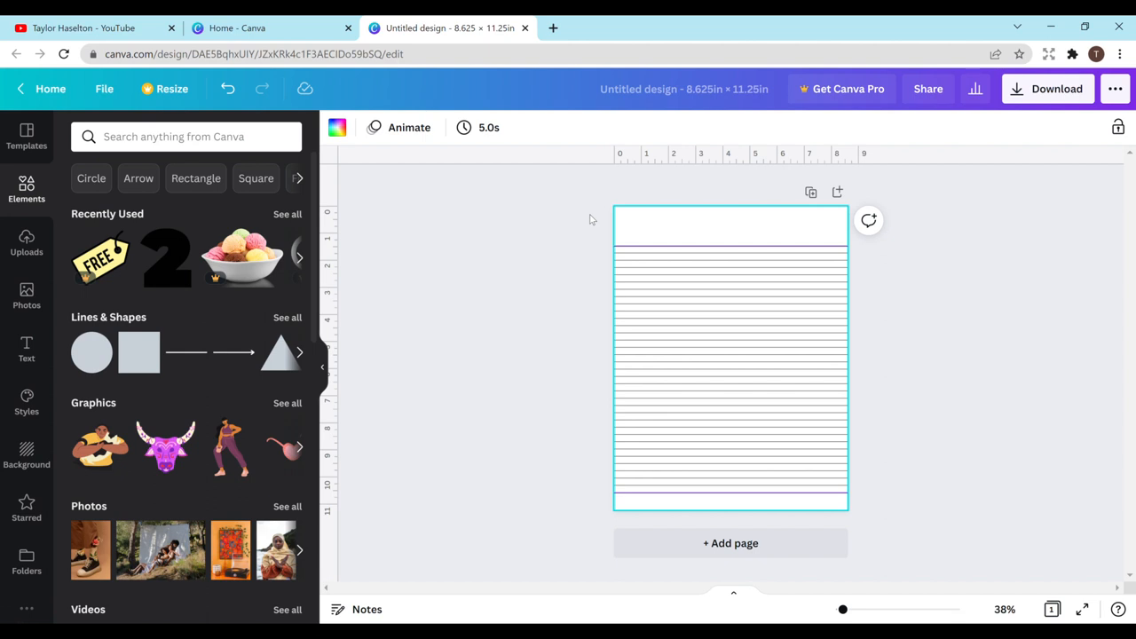
mouse_move(326, 272)
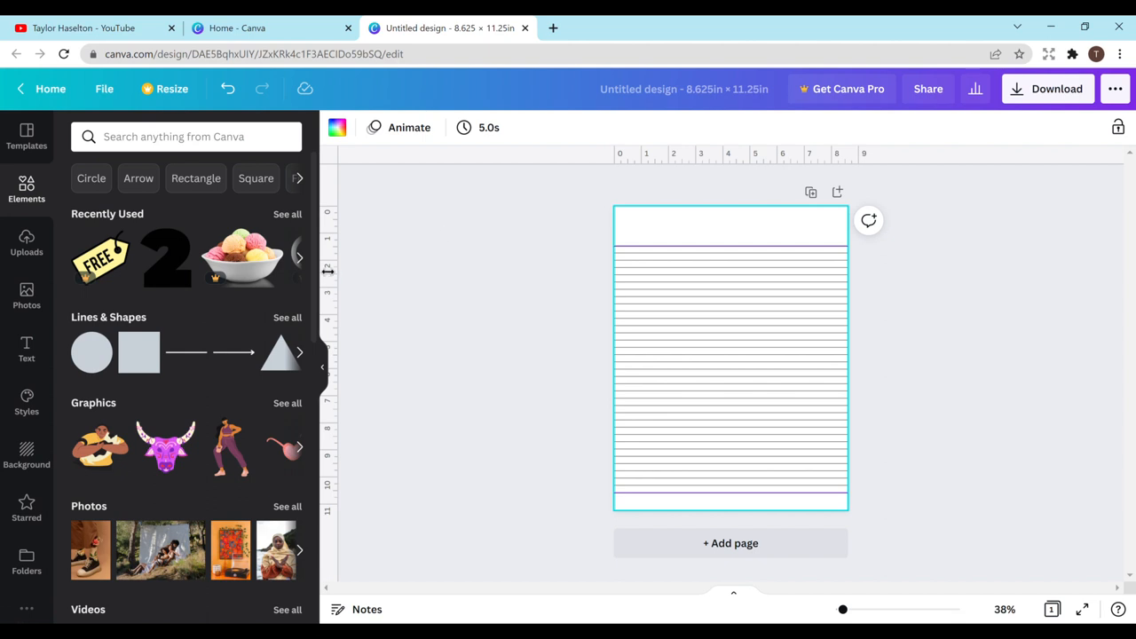
- Drag a vertical guide from the left ruler and settle it about 1.5 in from the page's left edge
drag(327, 274, 465, 275)
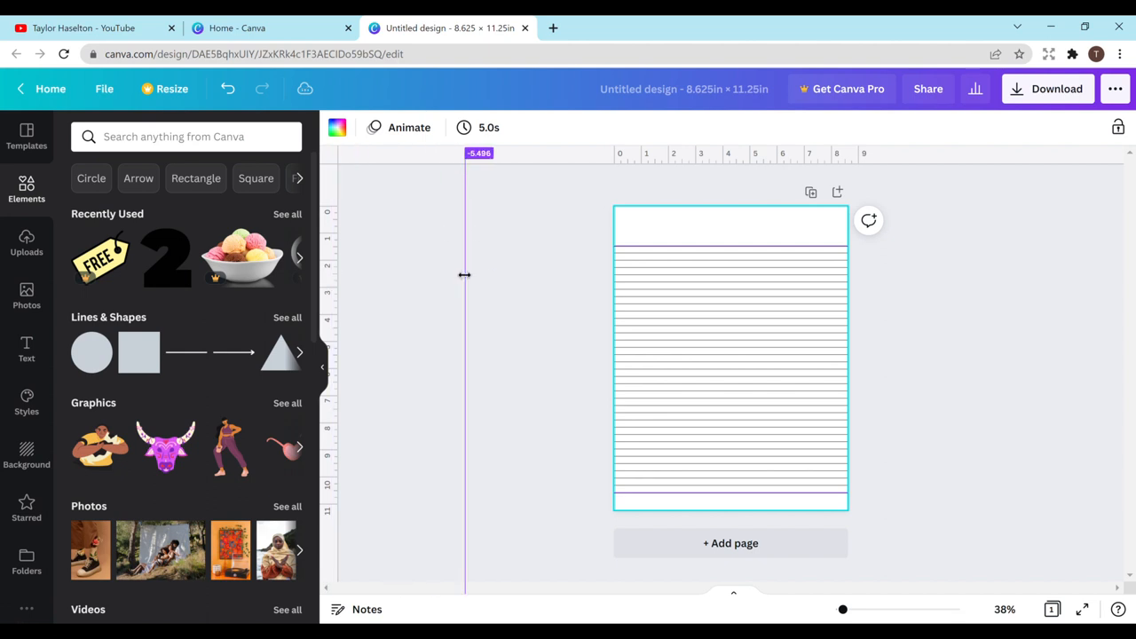
drag(465, 275, 607, 298)
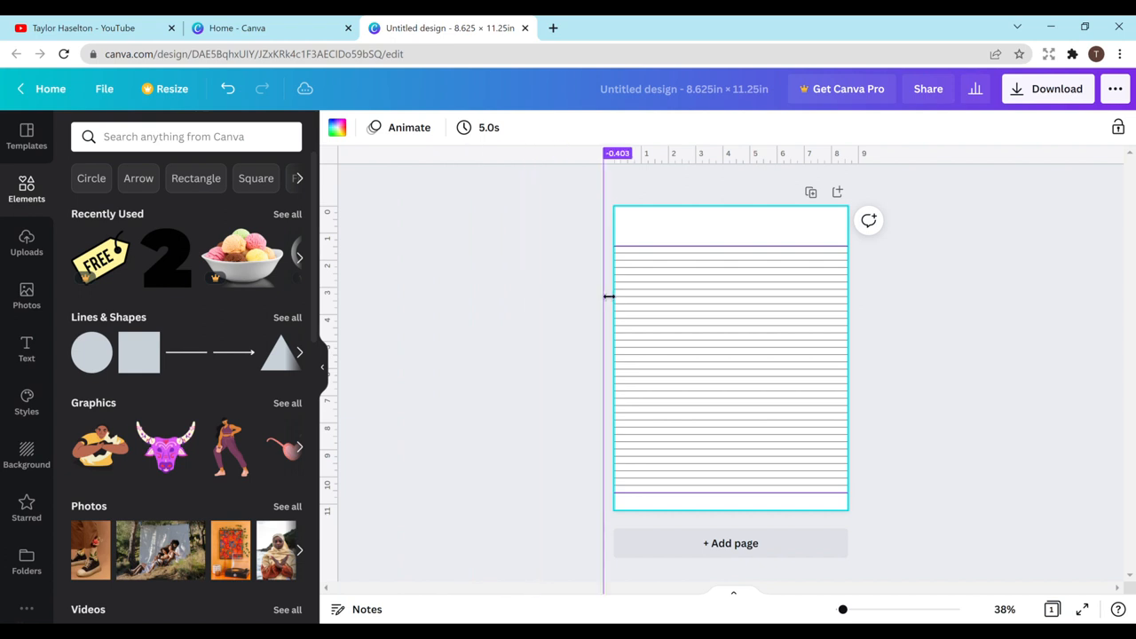
drag(611, 298, 630, 298)
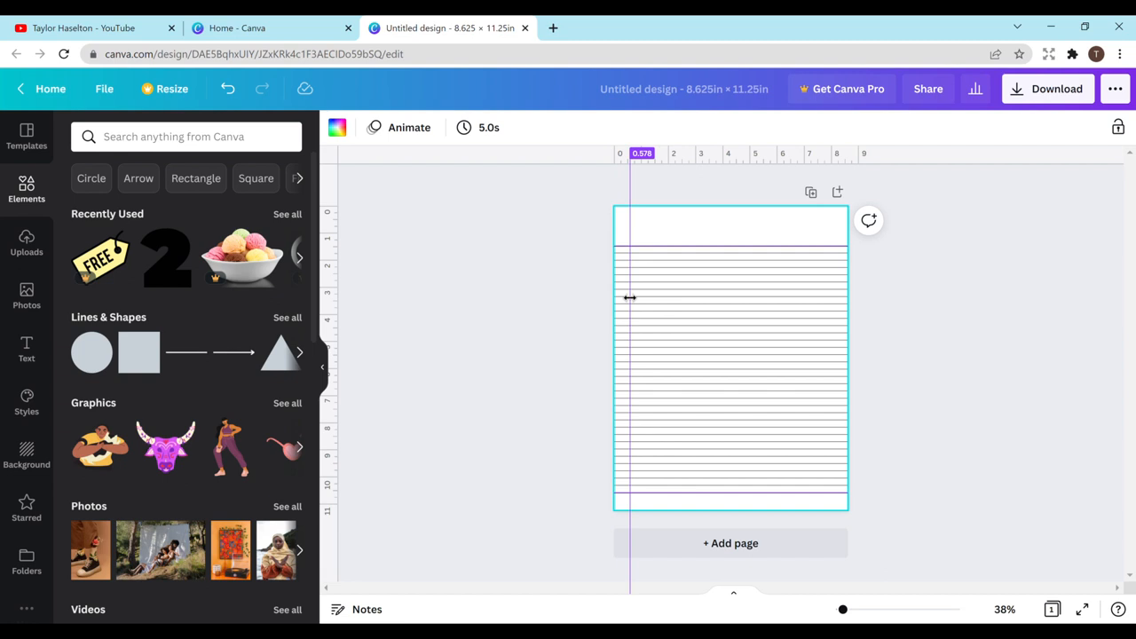
drag(630, 299, 642, 300)
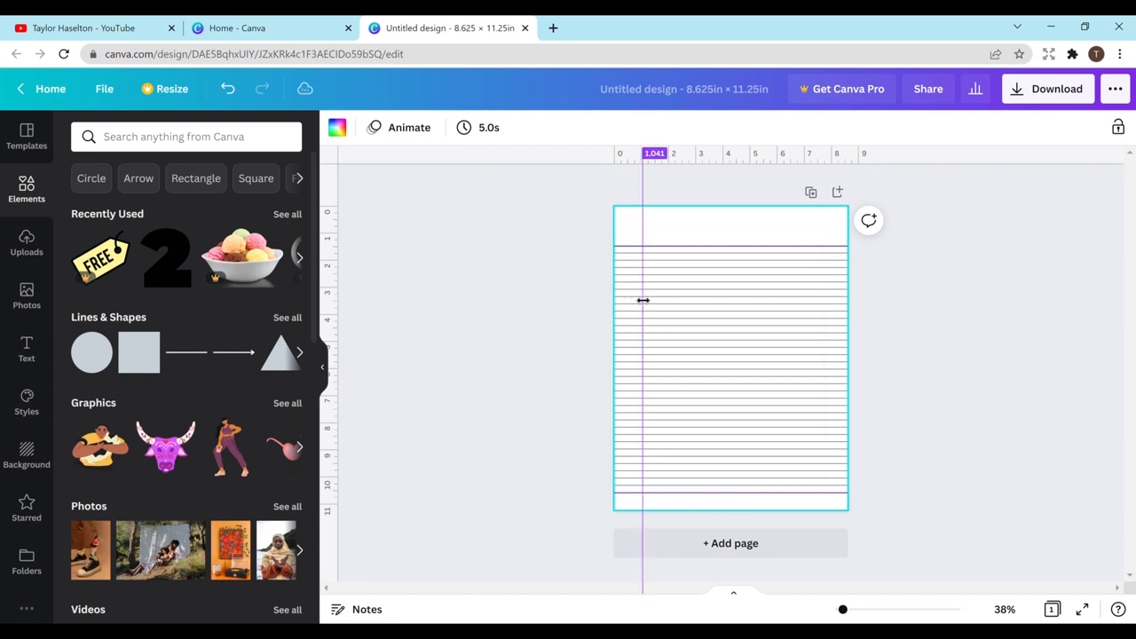
drag(642, 302, 653, 302)
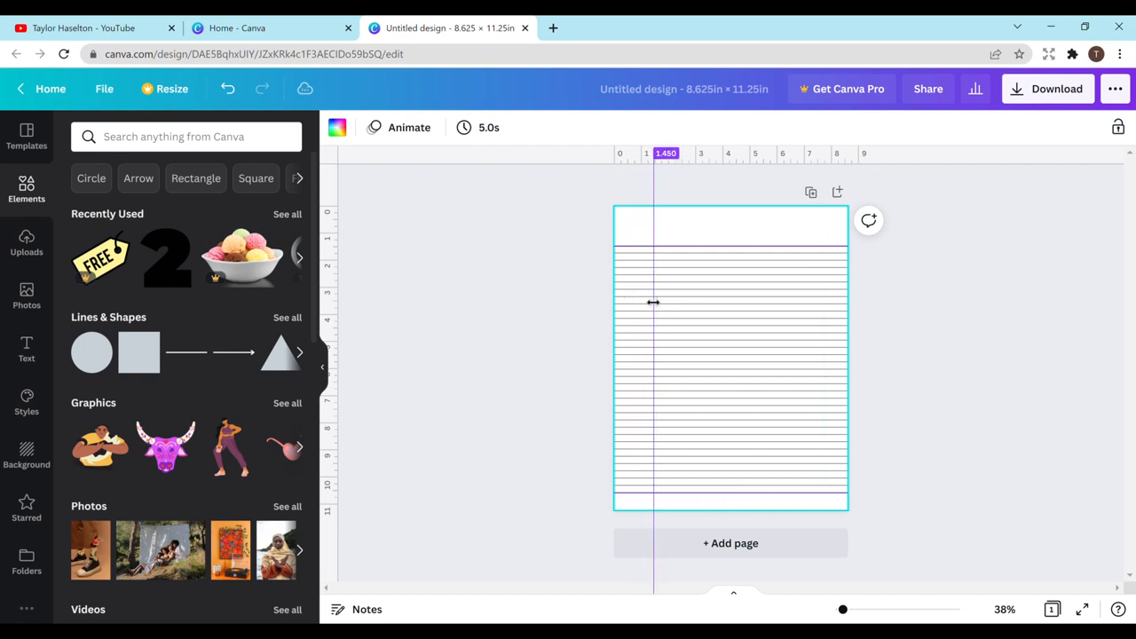
drag(653, 302, 657, 301)
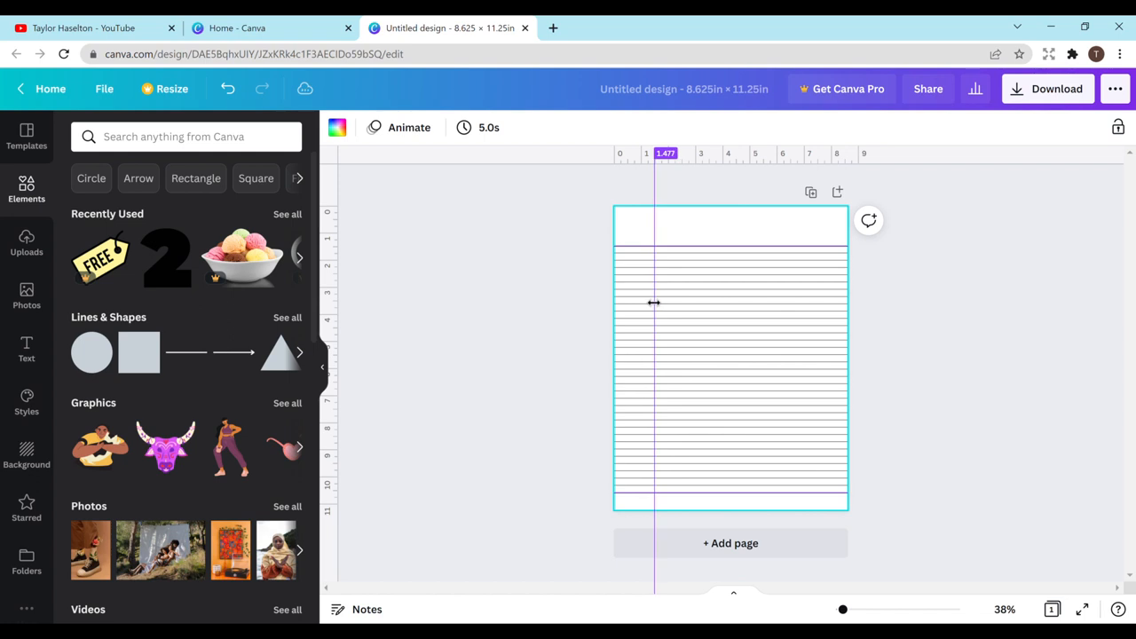
drag(653, 302, 650, 301)
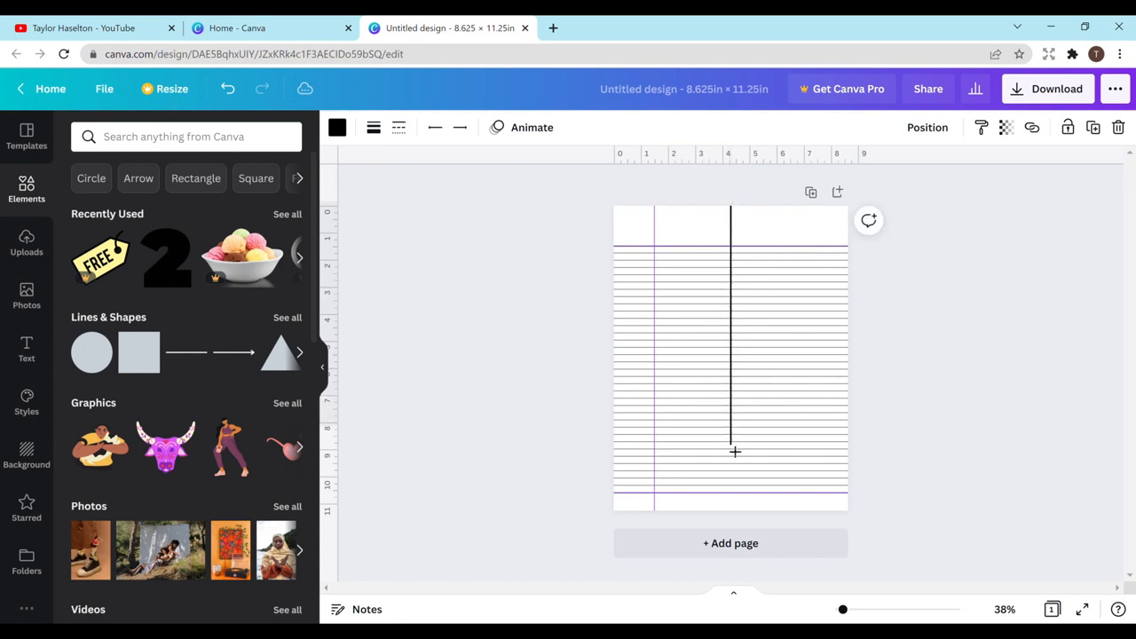
- Stretch the margin line to full page height along the guide, thin its weight, and deselect it
drag(734, 453, 735, 520)
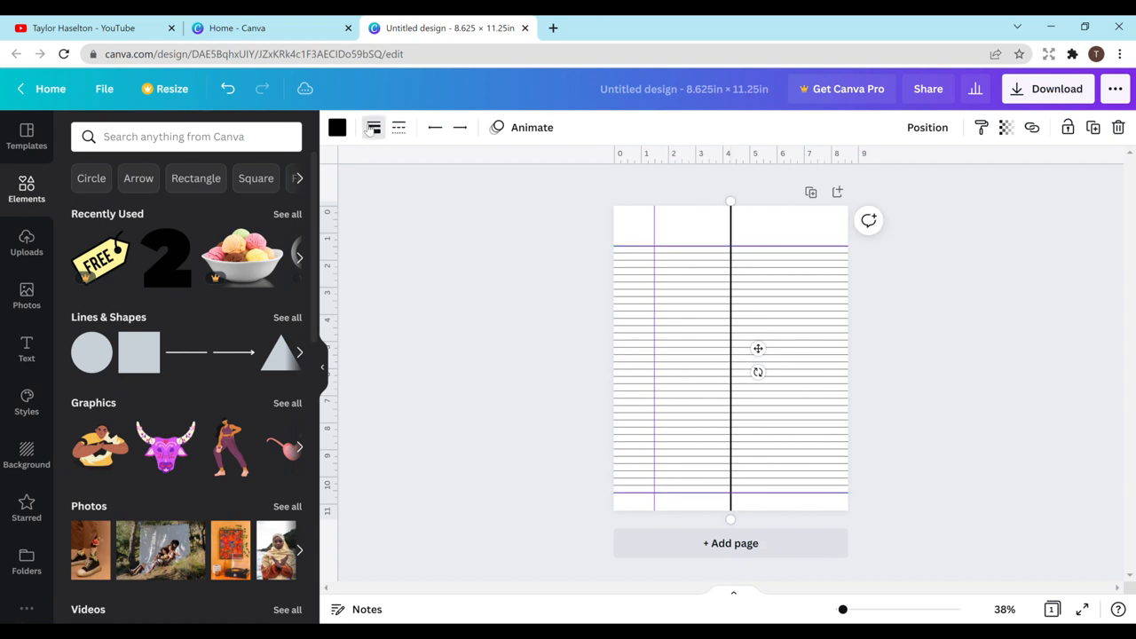
click(372, 128)
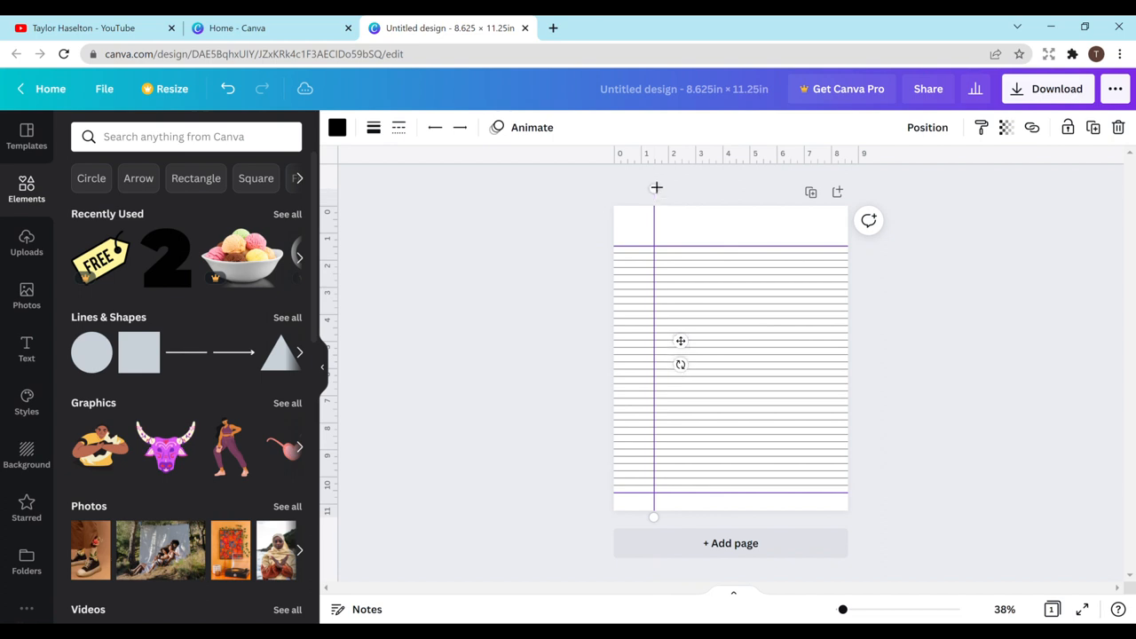
click(730, 355)
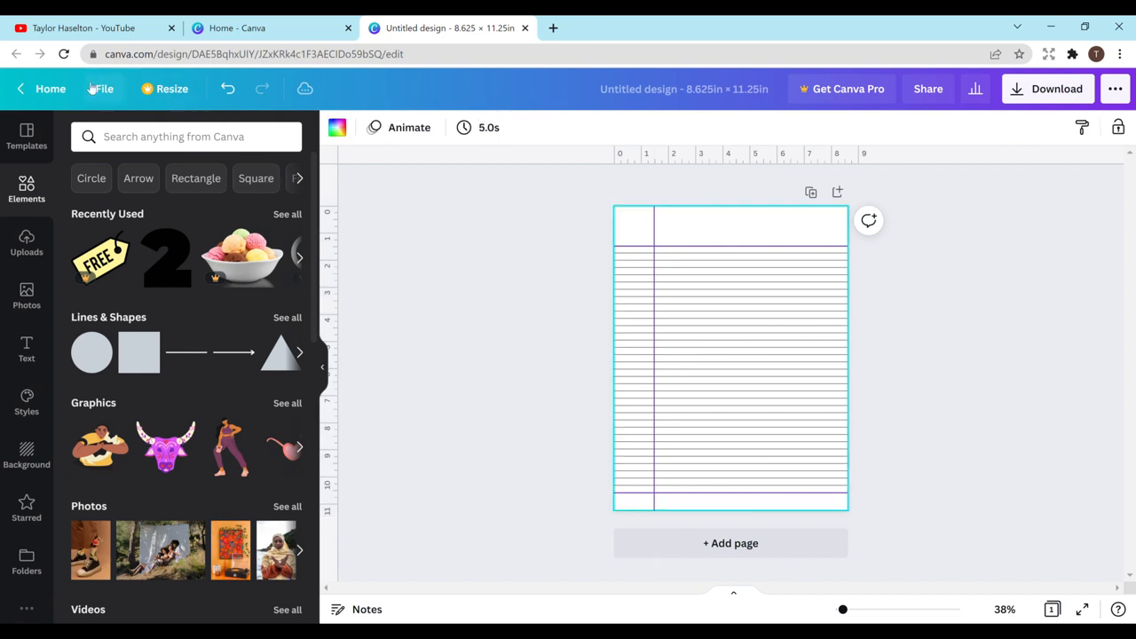
click(103, 89)
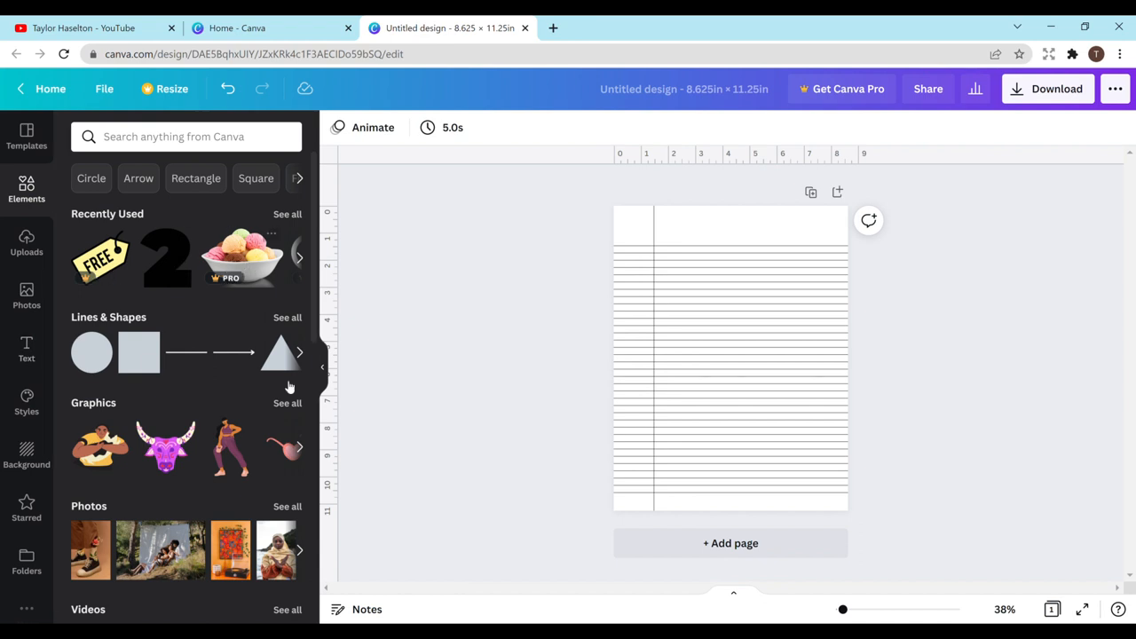
mouse_move(557, 302)
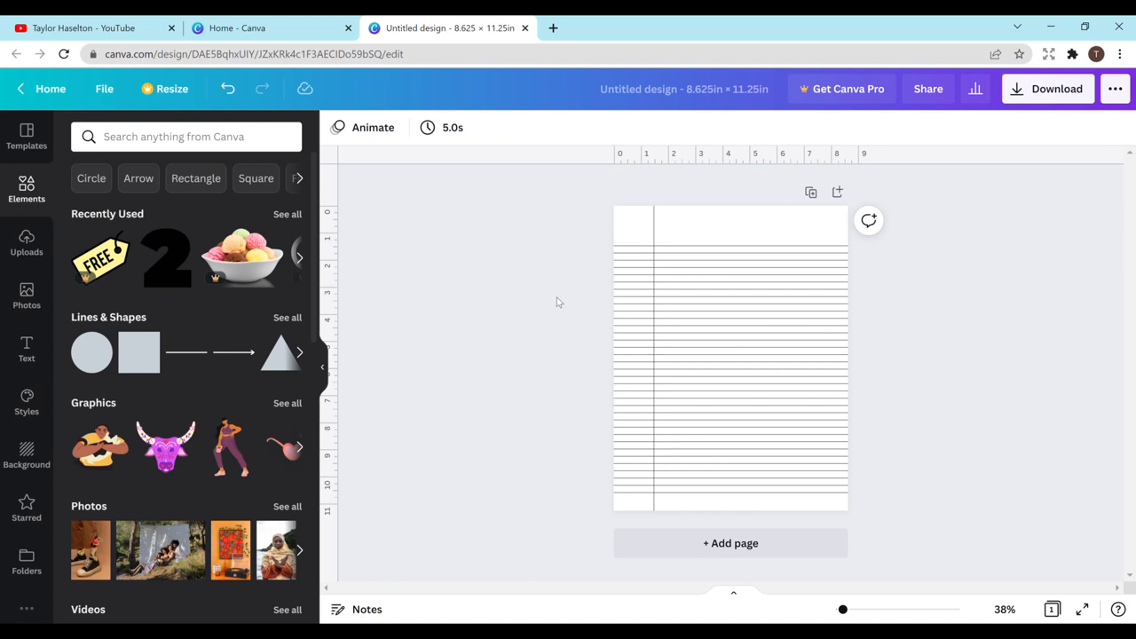
- Duplicate the ruled page, then duplicate the selected pages again to reach eight pages
click(701, 216)
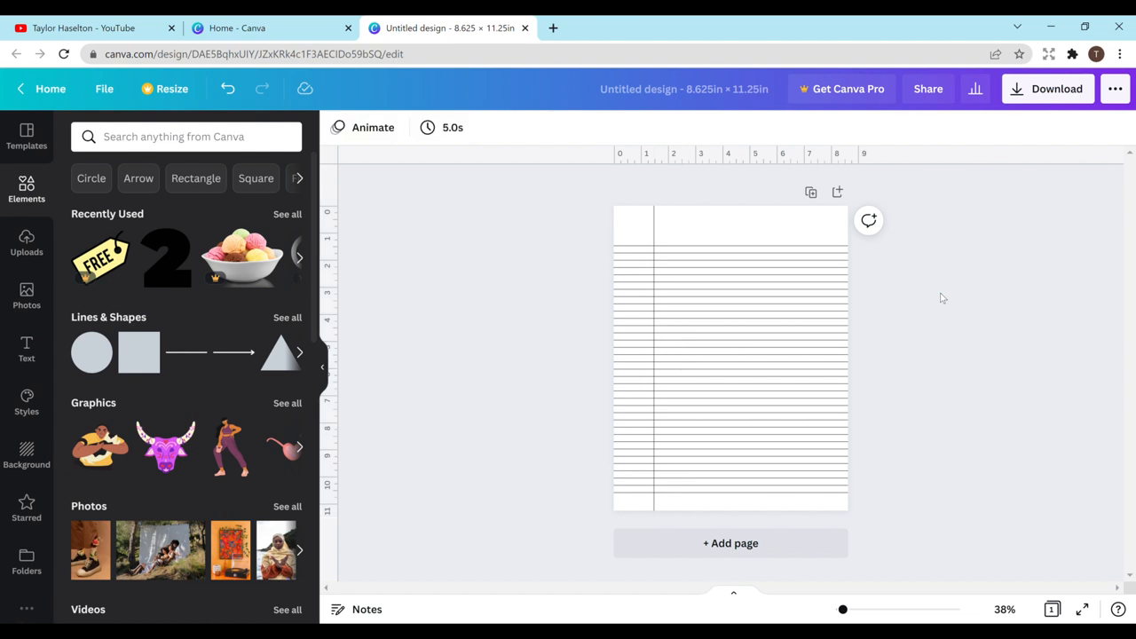
mouse_move(809, 192)
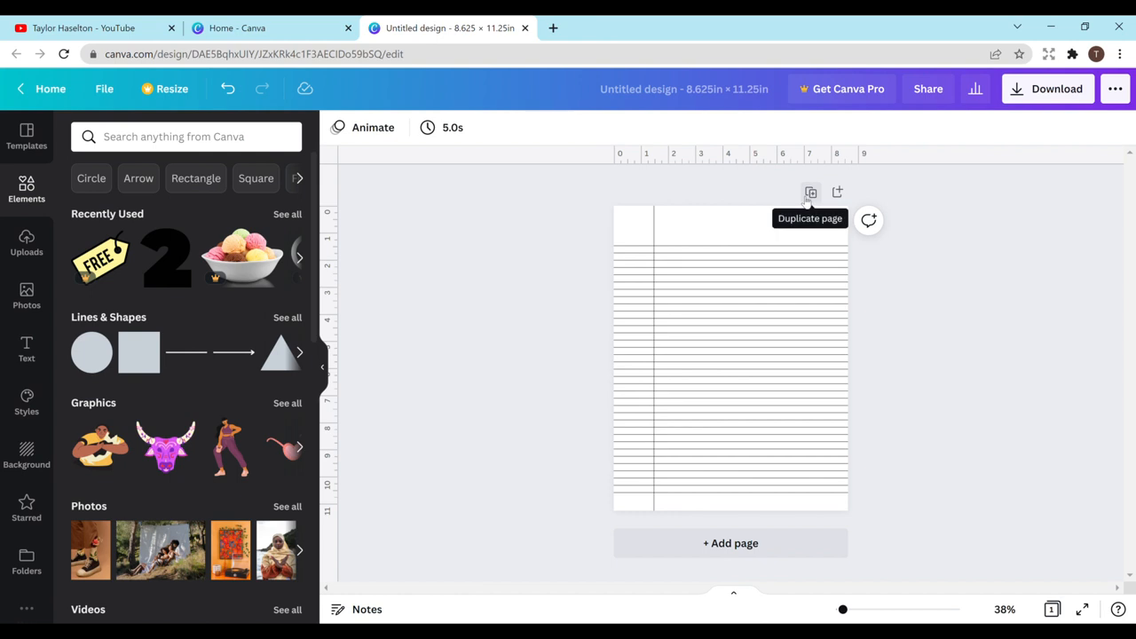
click(809, 191)
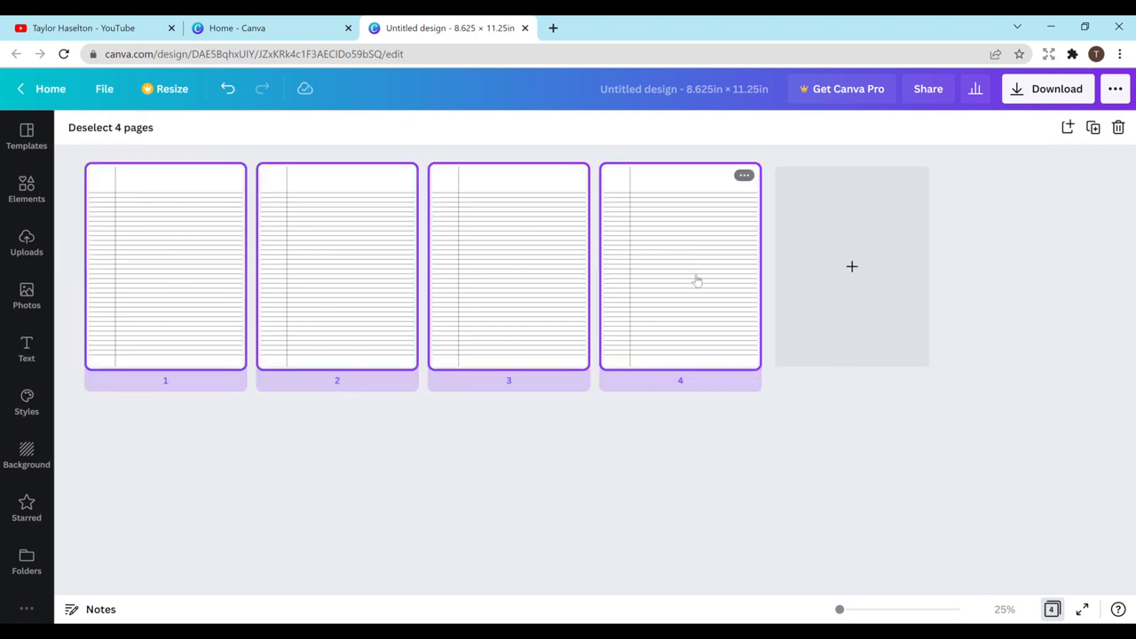
mouse_move(1093, 128)
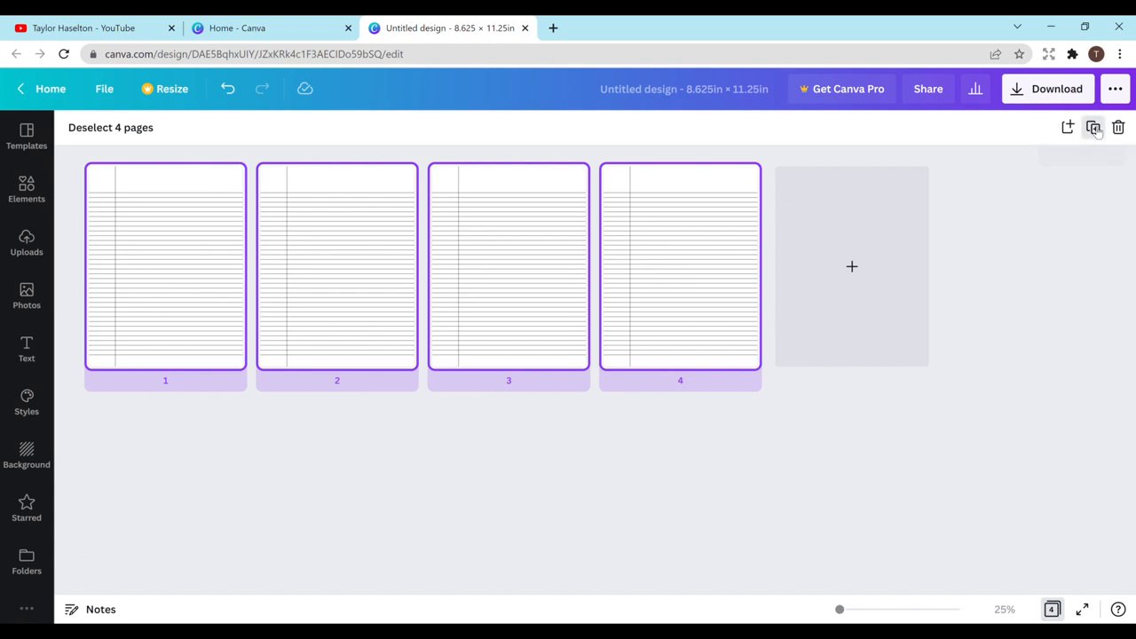
click(1093, 128)
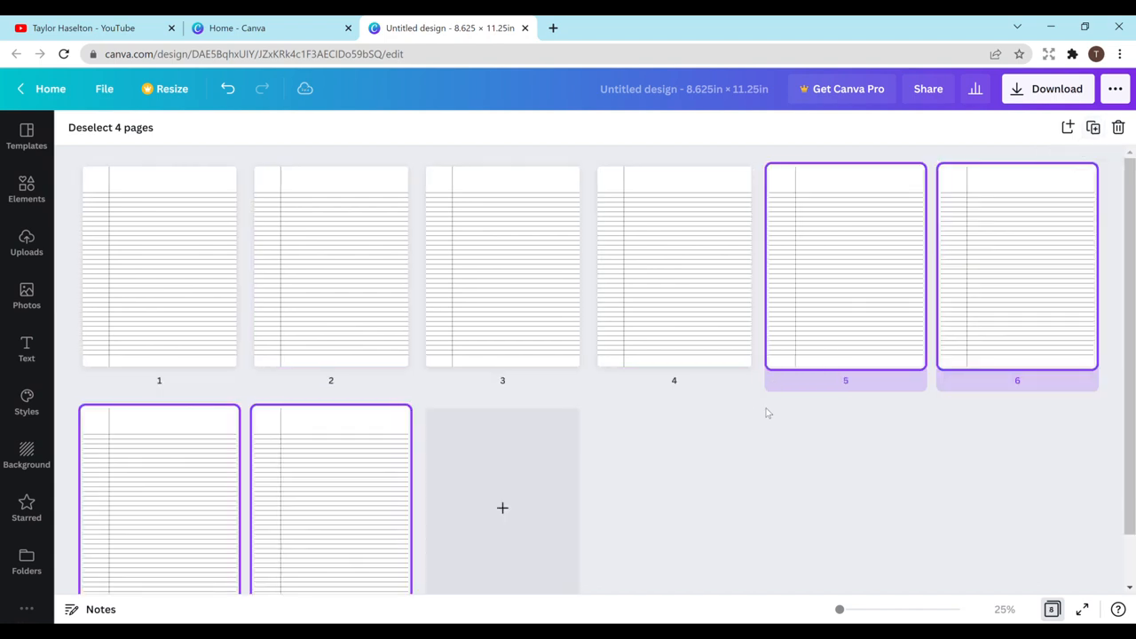